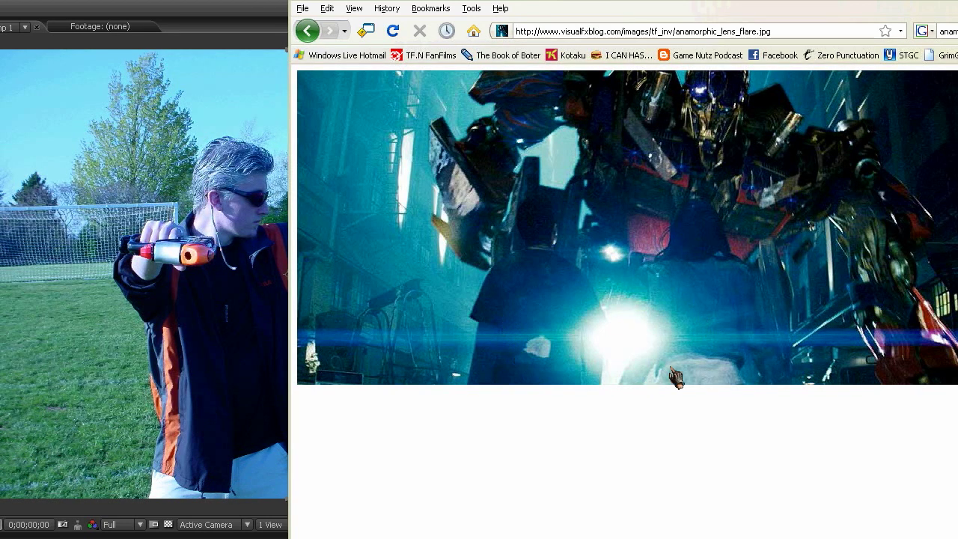
pyautogui.moveTo(517, 371)
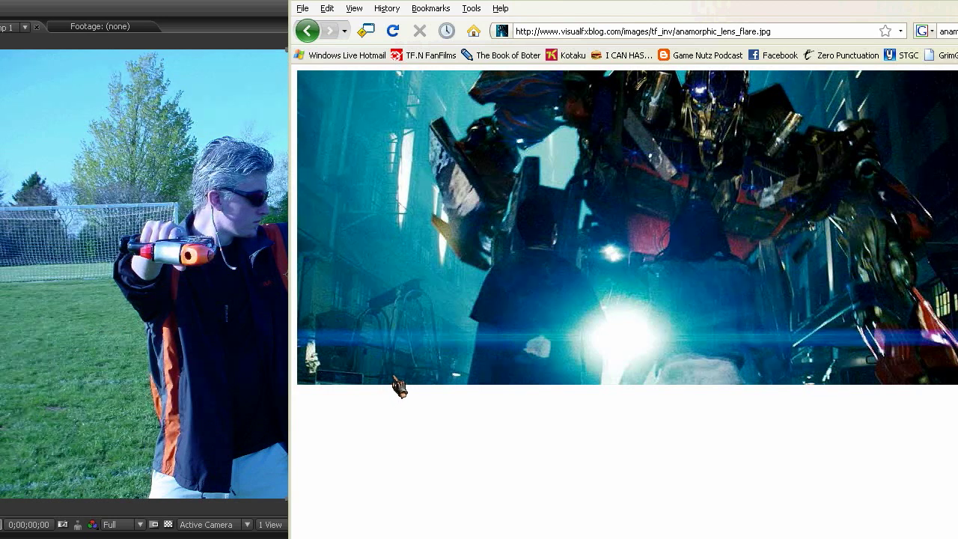
pyautogui.moveTo(422, 432)
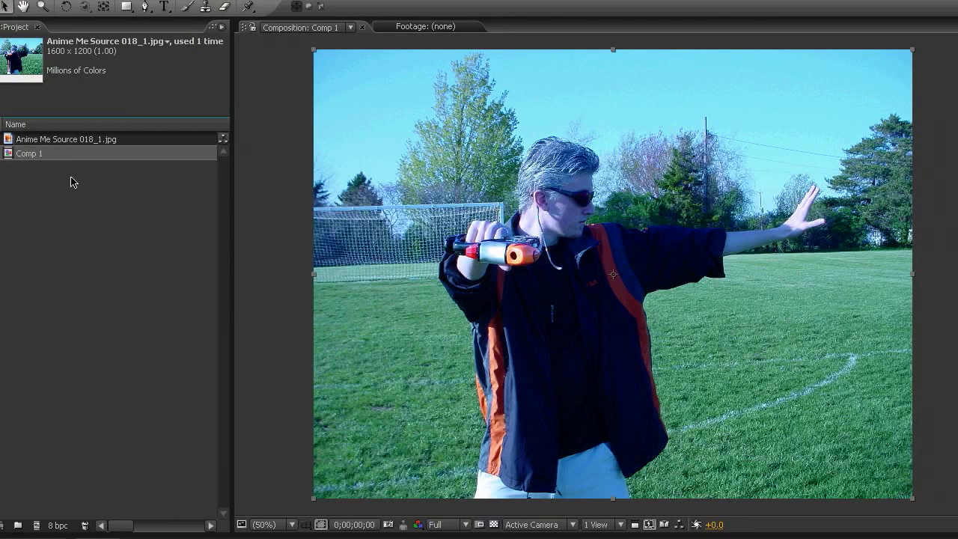
pyautogui.moveTo(350, 212)
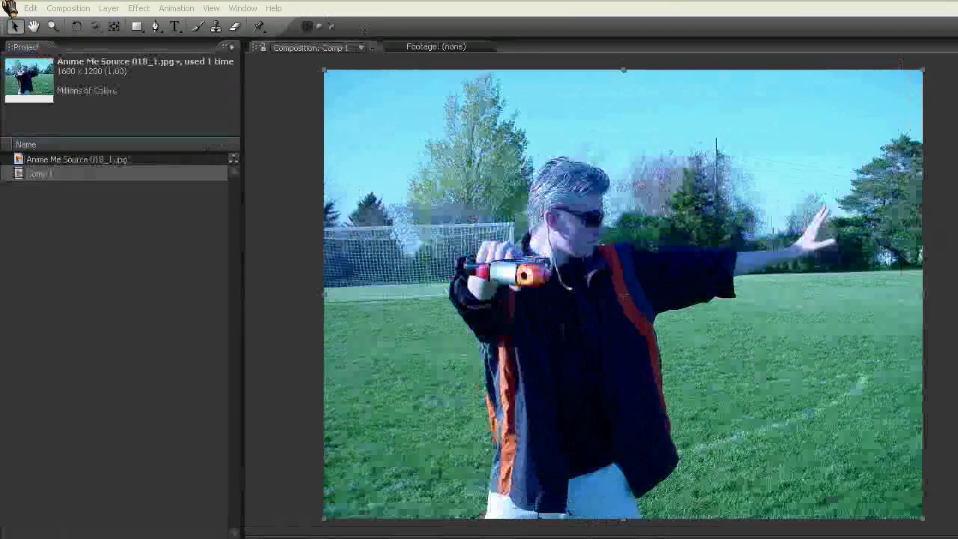
# Step: Name the new composition 'Flare' (fixing a typo) and size it 2000 wide by 500 tall
pyautogui.click(69, 9)
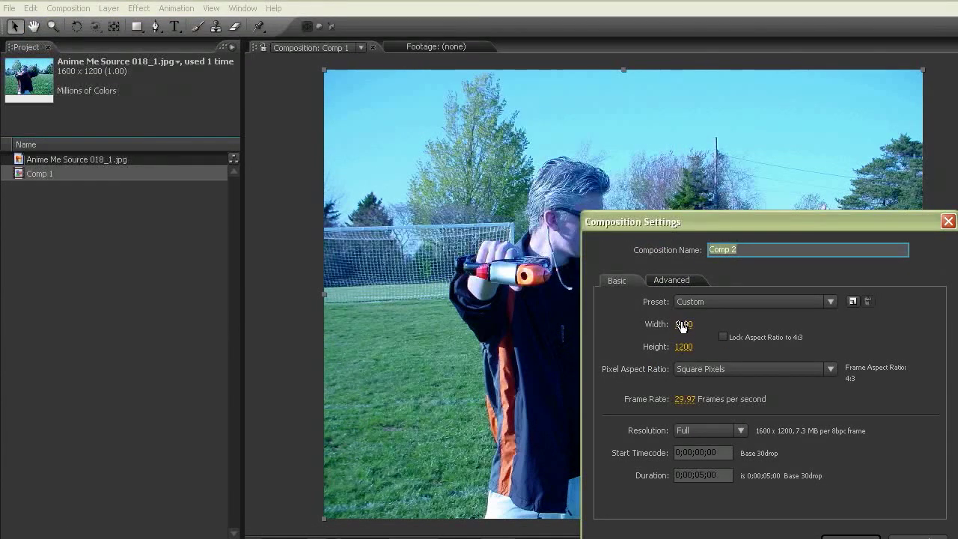
pyautogui.write('Faire')
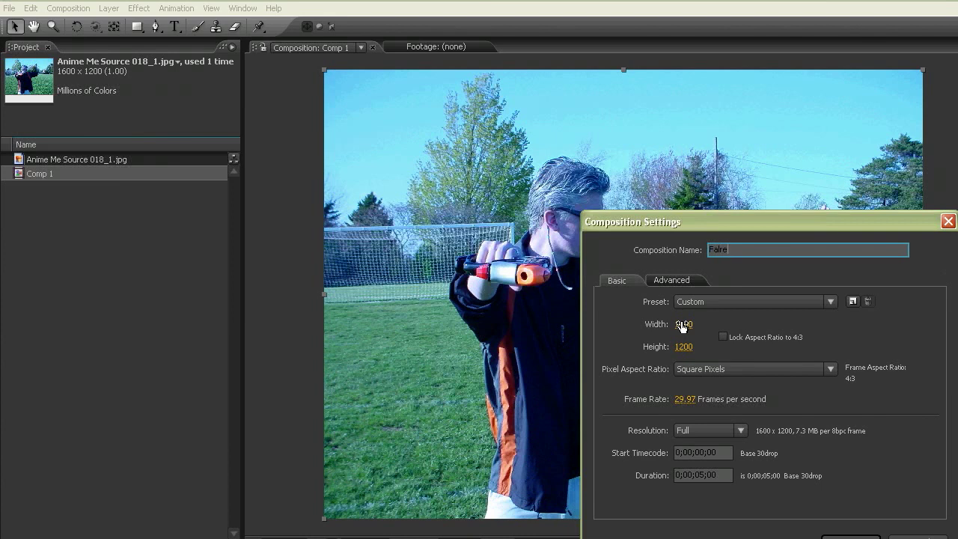
pyautogui.press('Backspace')
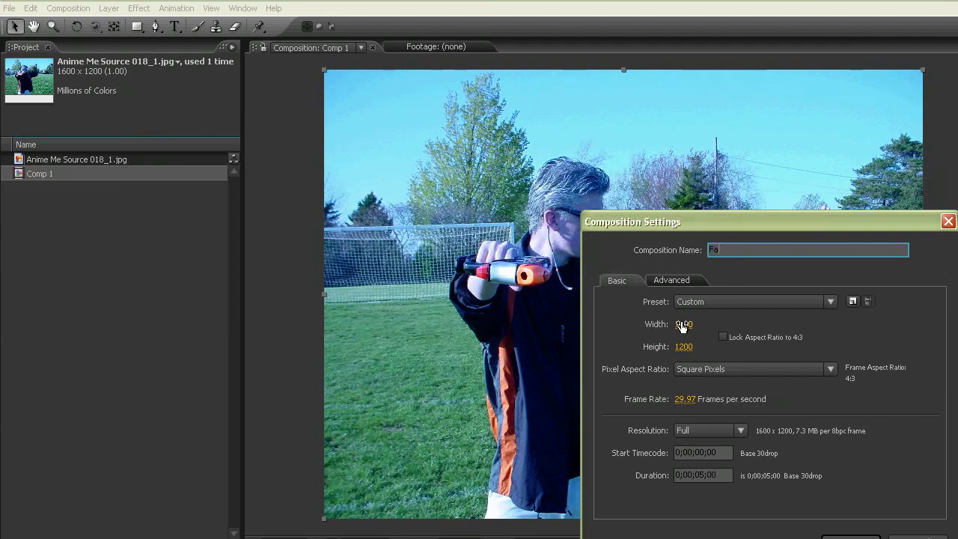
pyautogui.write('Flare')
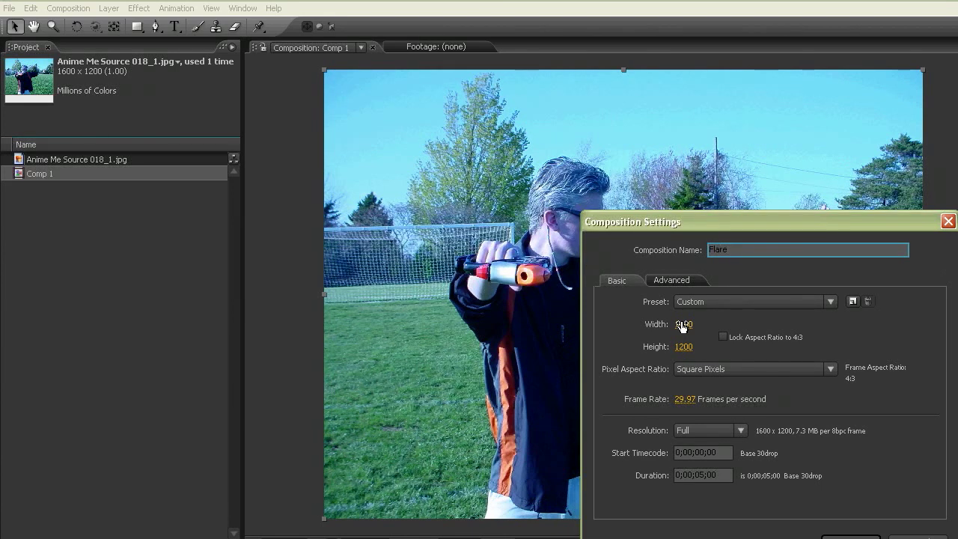
pyautogui.click(685, 323)
pyautogui.write('2000')
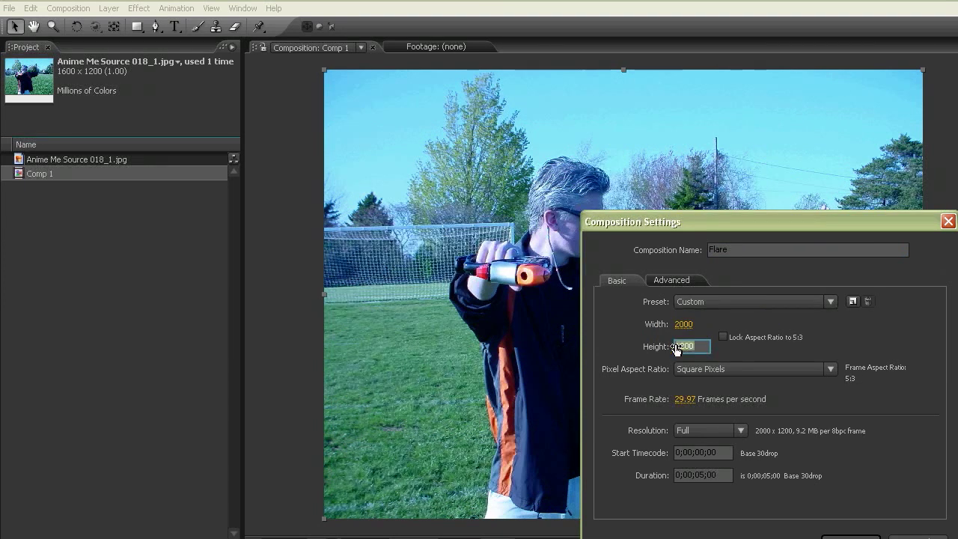
pyautogui.write('500')
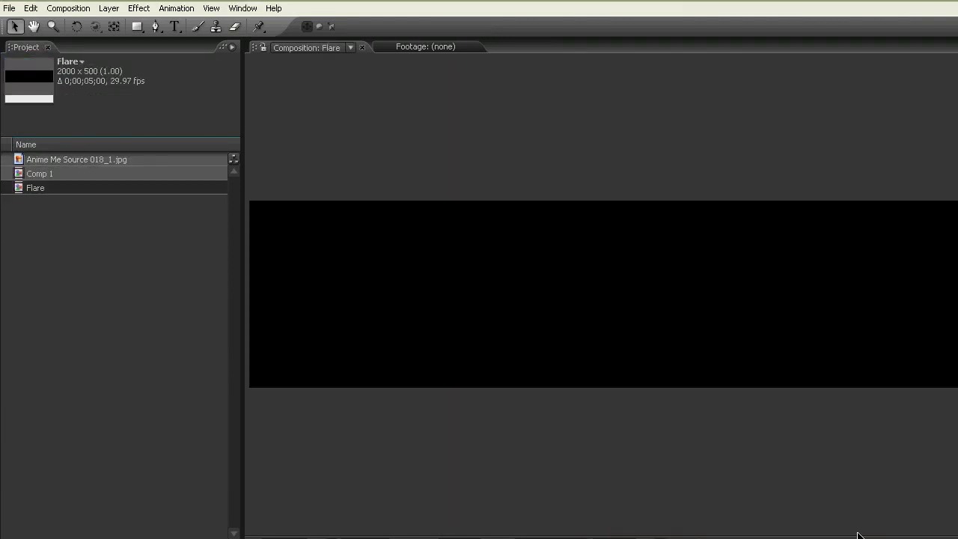
# Step: Add a comp-size black solid layer to the Flare composition
pyautogui.click(108, 9)
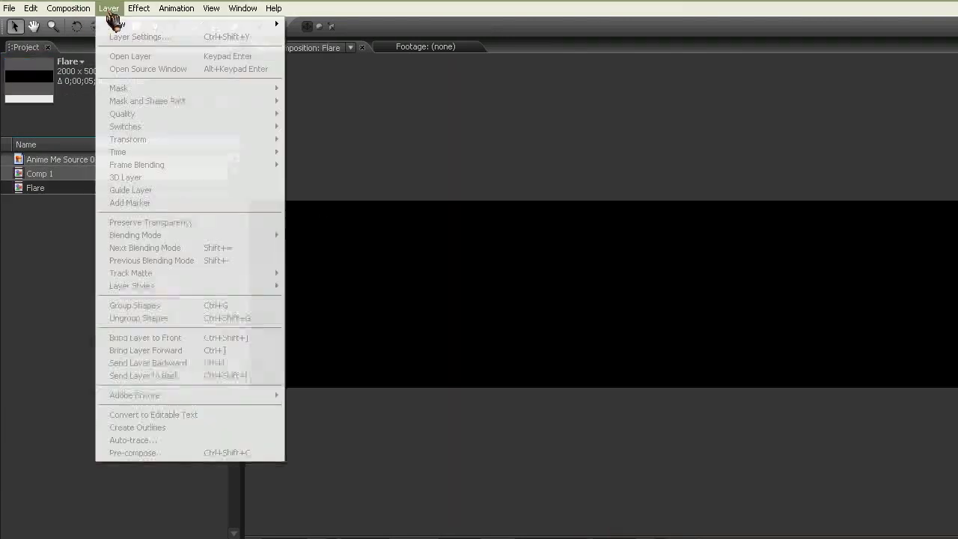
pyautogui.moveTo(135, 24)
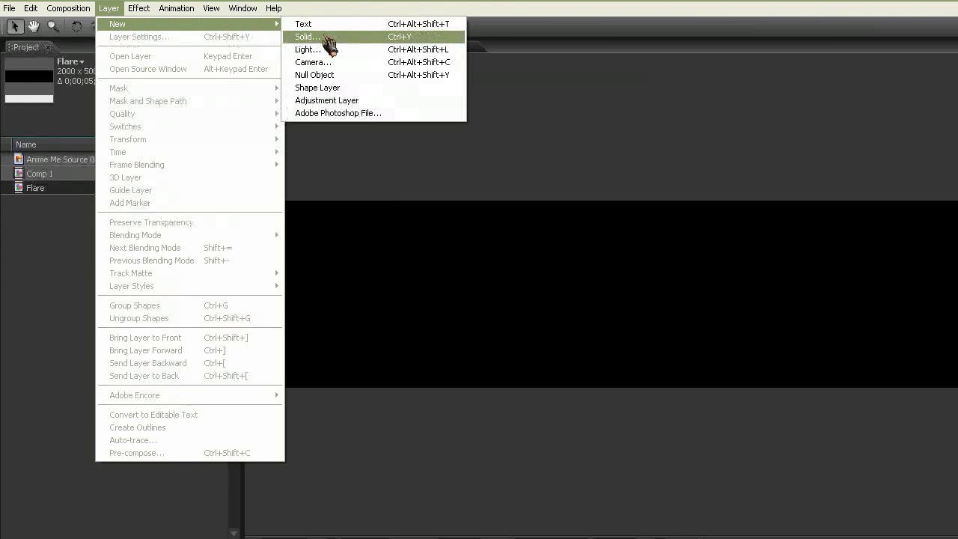
pyautogui.click(308, 36)
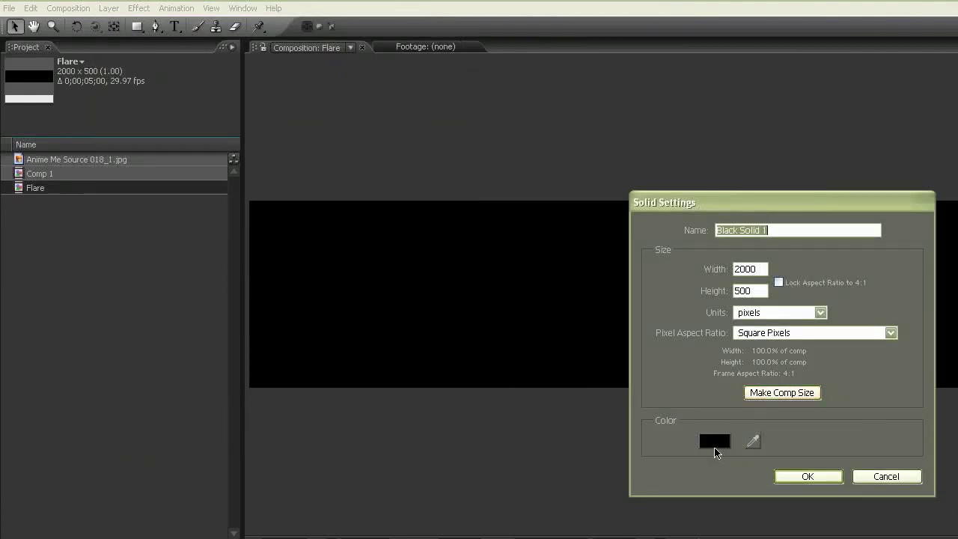
pyautogui.click(808, 476)
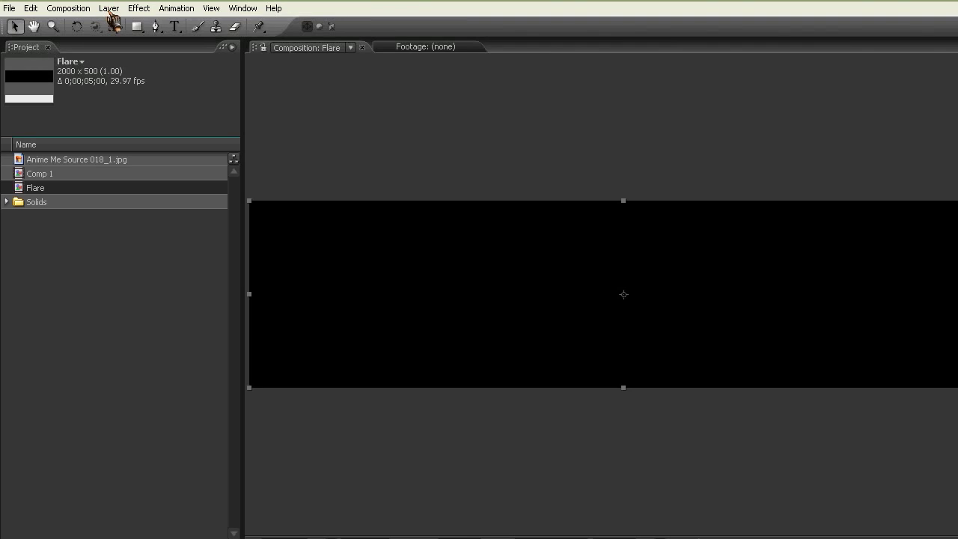
# Step: Apply Lens Flare to the solid and drag its centre left, right and up to preview positions
pyautogui.click(134, 9)
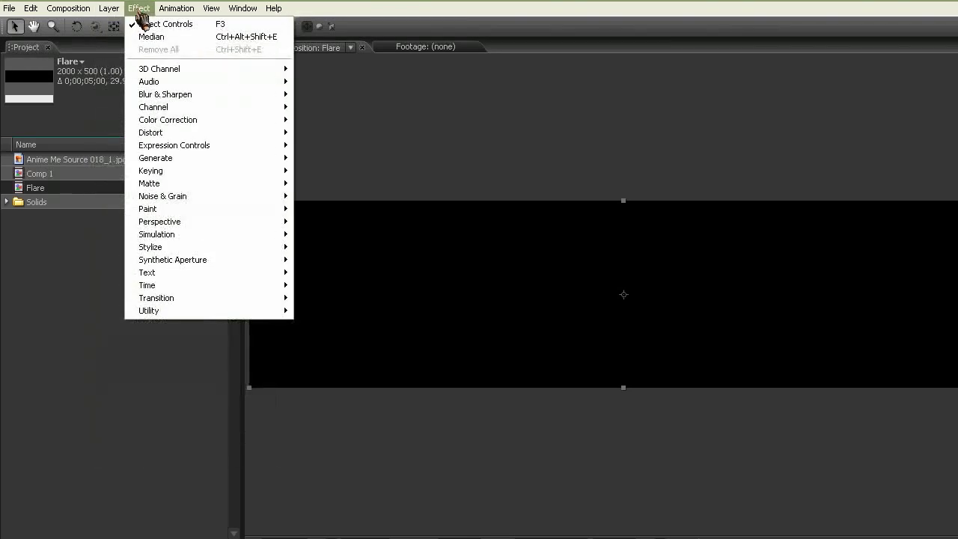
pyautogui.moveTo(187, 171)
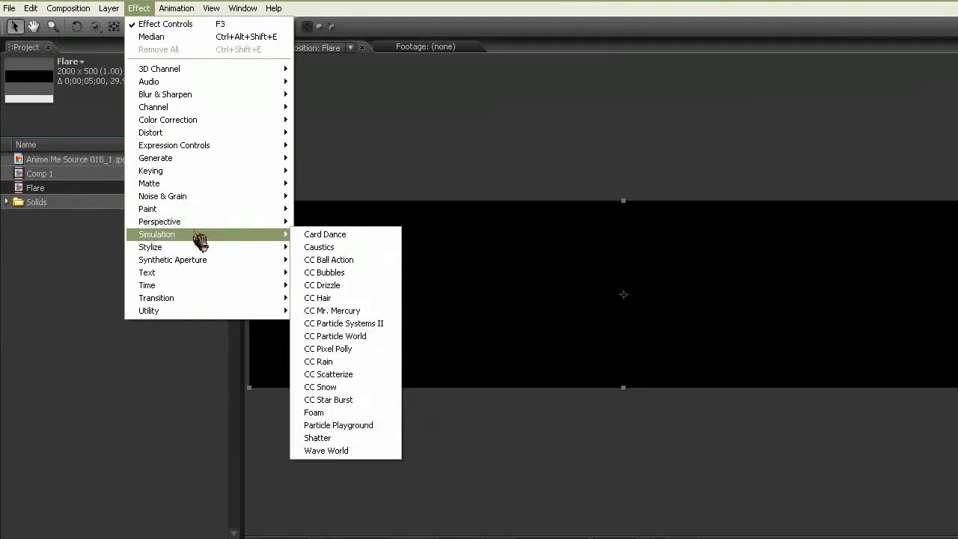
pyautogui.moveTo(216, 164)
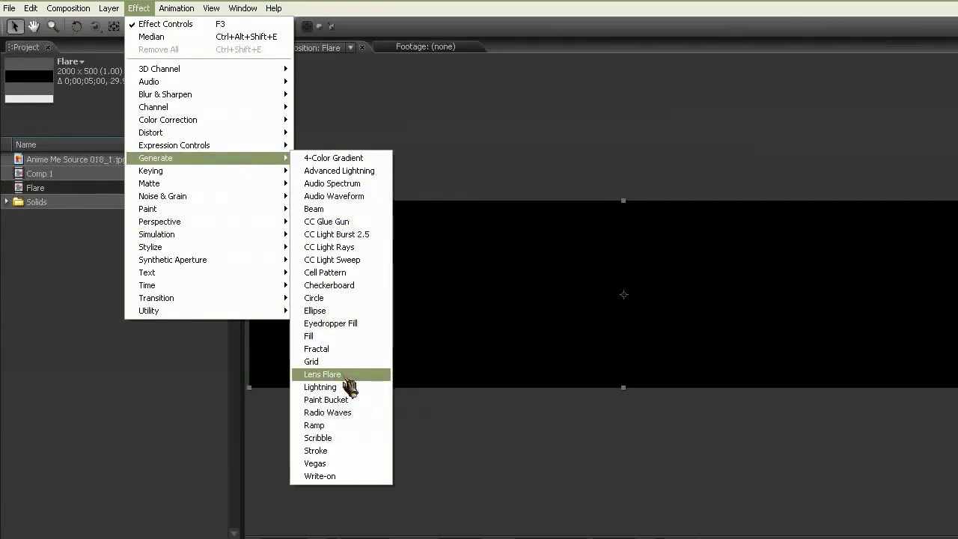
pyautogui.click(322, 374)
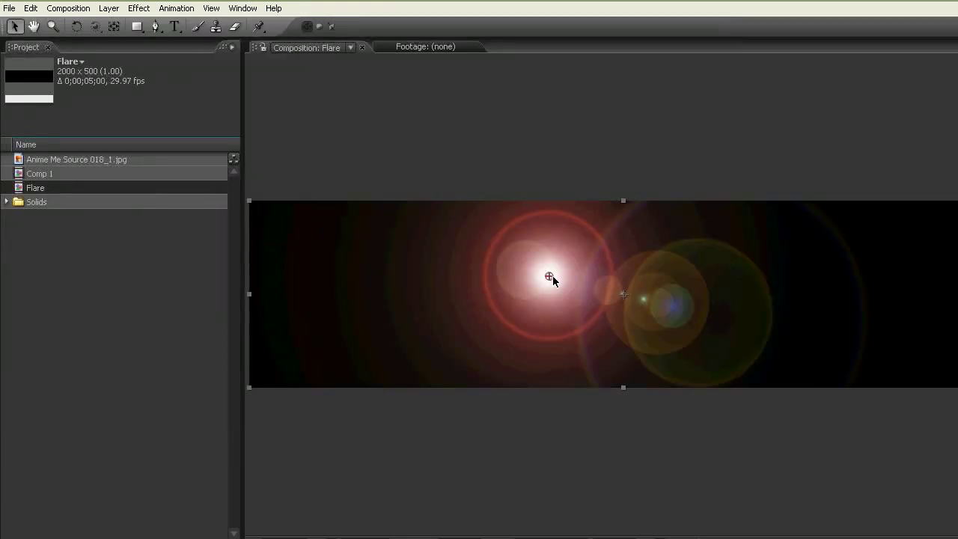
pyautogui.moveTo(547, 277); pyautogui.dragTo(495, 281)
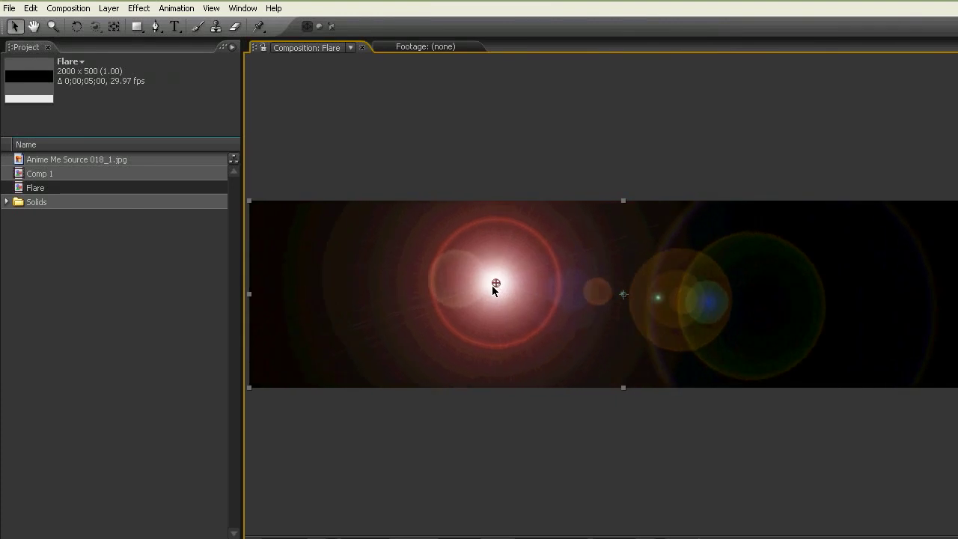
pyautogui.moveTo(495, 283); pyautogui.dragTo(830, 326)
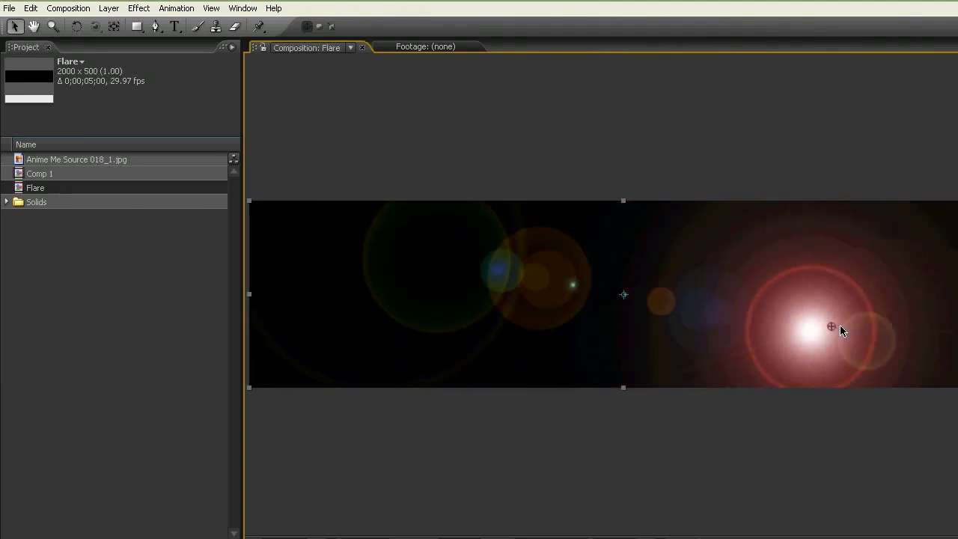
pyautogui.moveTo(830, 326); pyautogui.dragTo(825, 305)
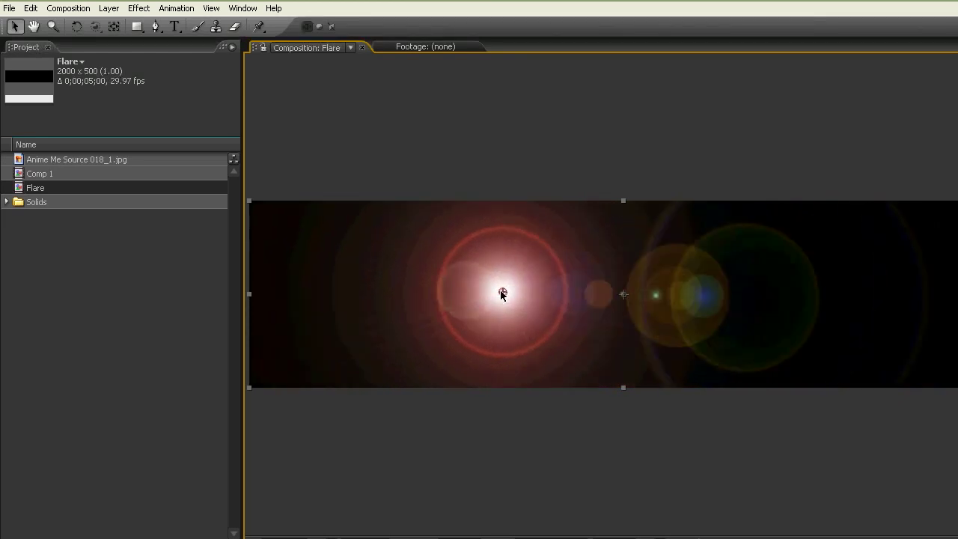
pyautogui.moveTo(503, 292); pyautogui.dragTo(487, 248)
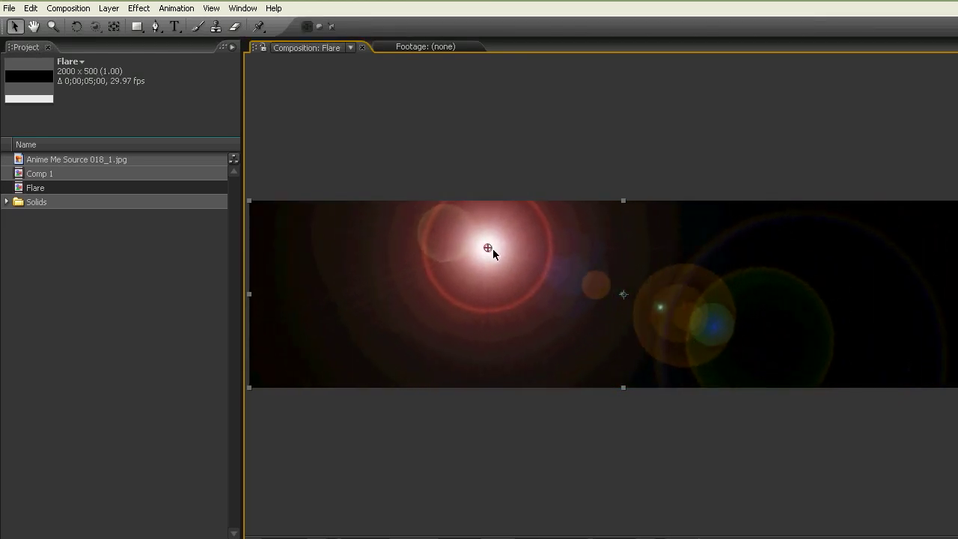
pyautogui.moveTo(486, 248); pyautogui.dragTo(520, 303)
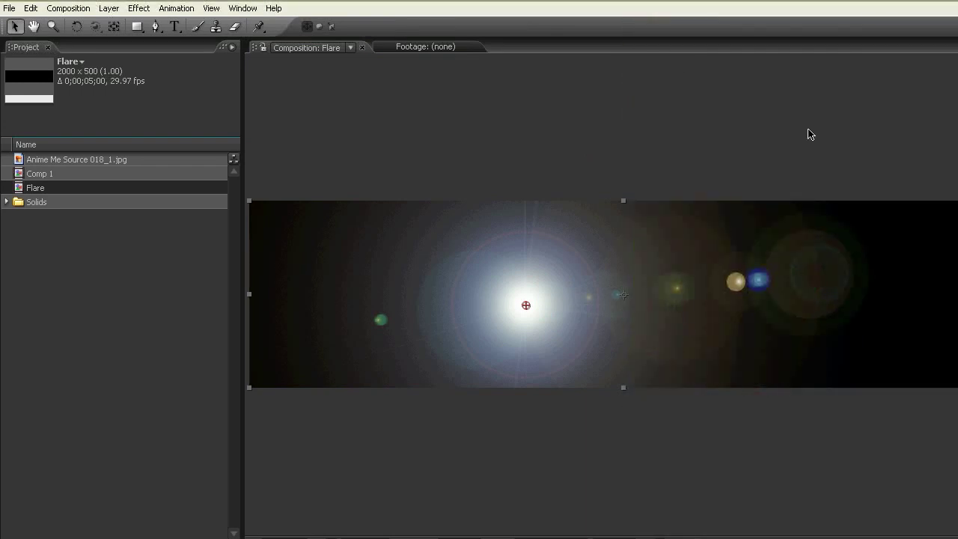
pyautogui.moveTo(731, 302)
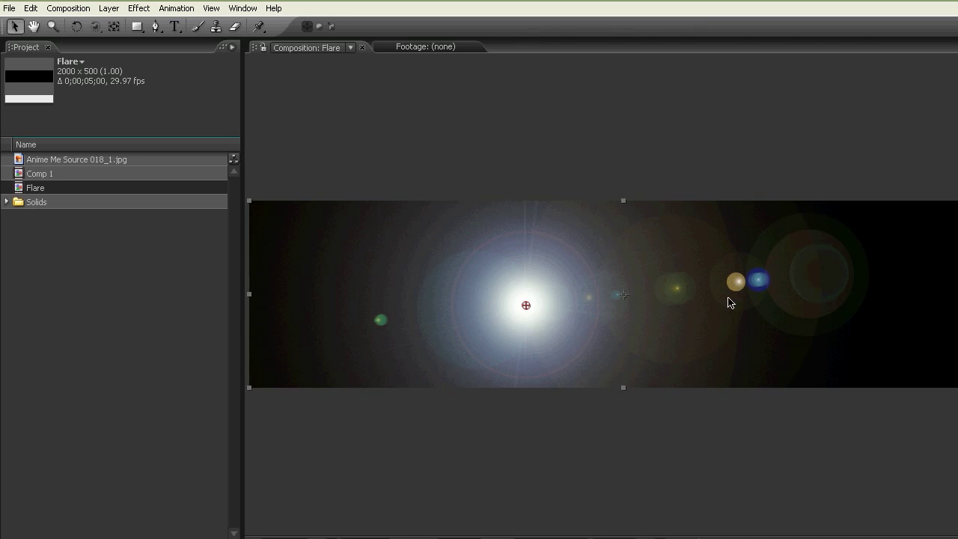
pyautogui.moveTo(380, 324)
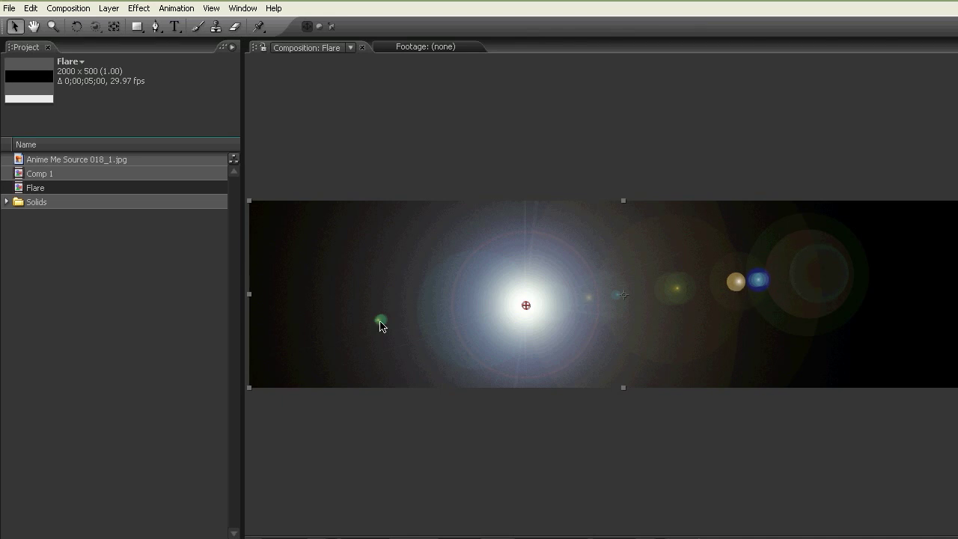
pyautogui.moveTo(835, 322)
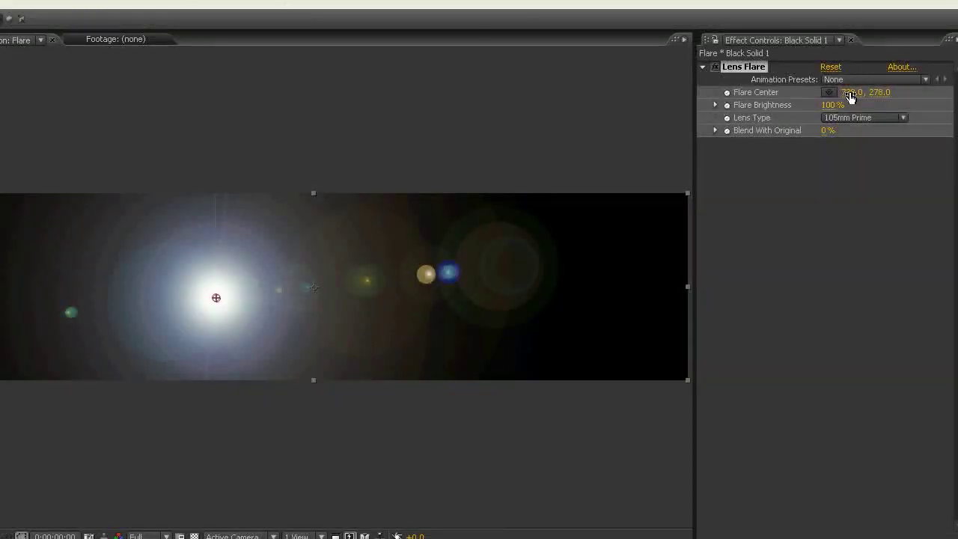
# Step: Set the Flare Center numerically to 1000, 250 so the 105mm Prime glow sits dead centre
pyautogui.doubleClick(850, 91)
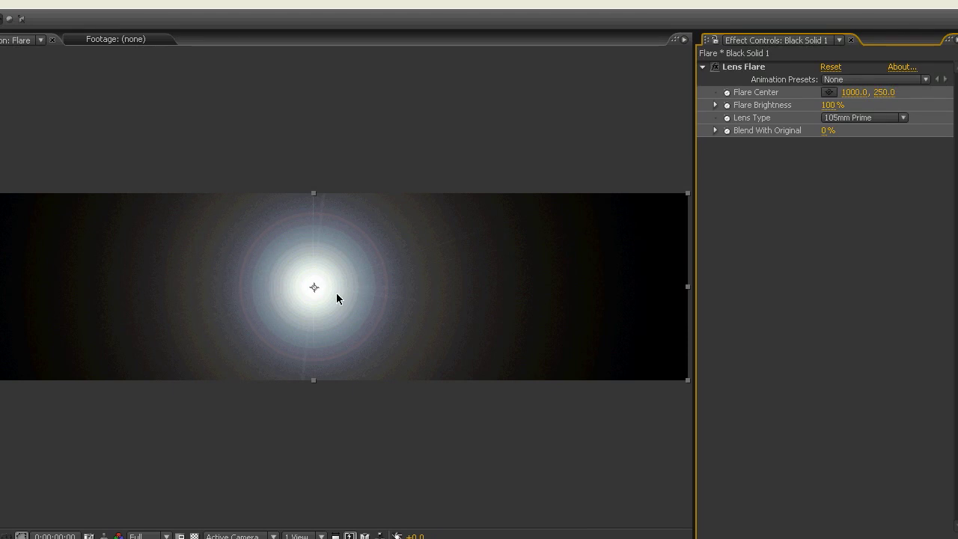
pyautogui.moveTo(208, 224)
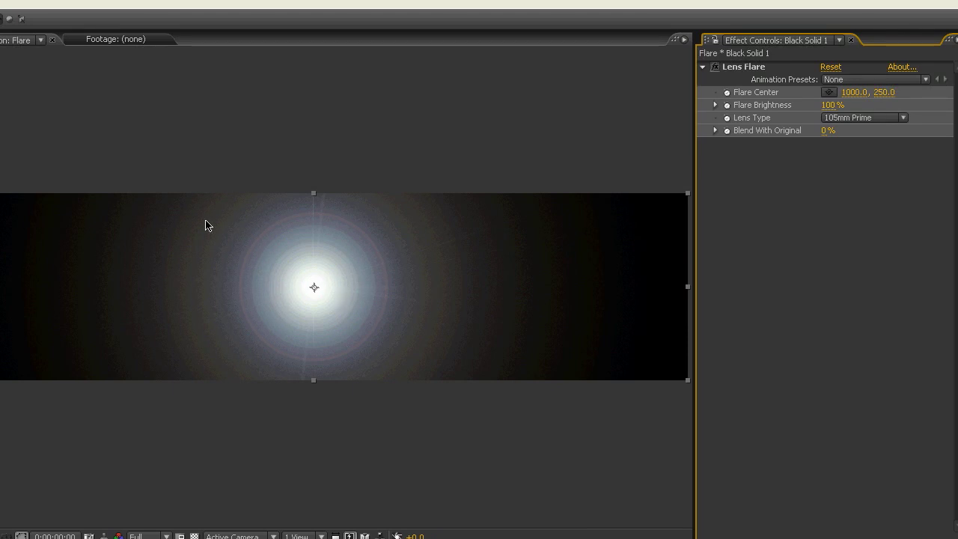
pyautogui.moveTo(314, 287); pyautogui.dragTo(351, 236)
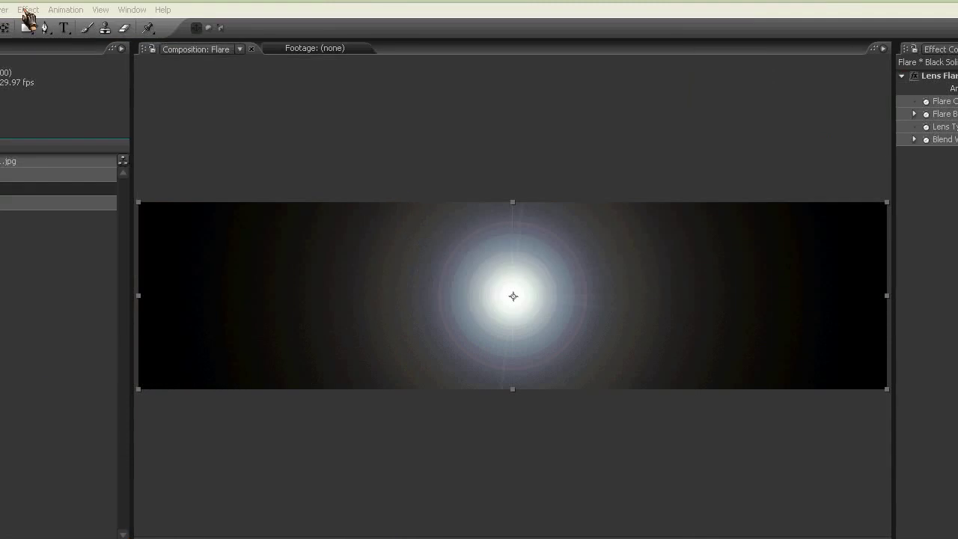
# Step: Lower Flare Brightness to 75% and add Levels with a raised Input Black
pyautogui.click(30, 6)
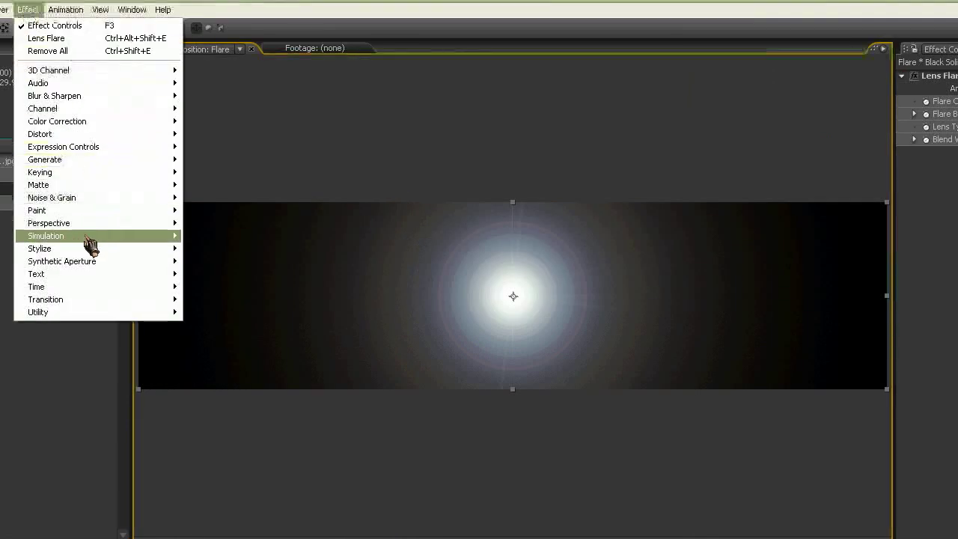
pyautogui.moveTo(111, 121)
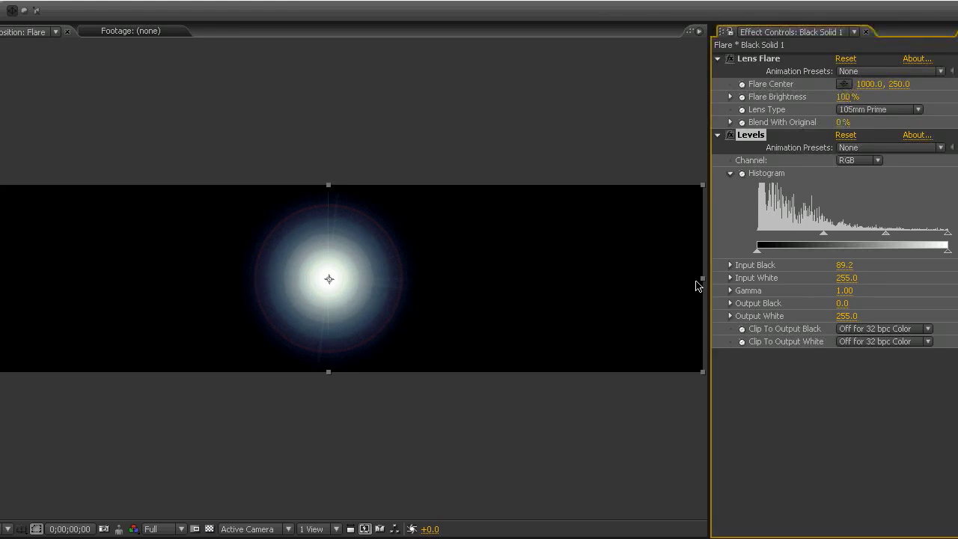
pyautogui.moveTo(519, 363)
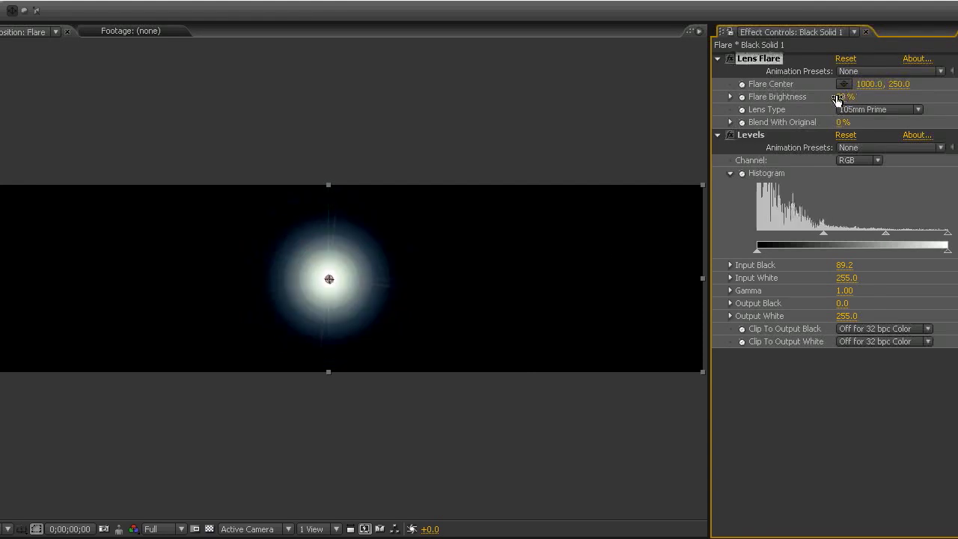
pyautogui.doubleClick(841, 96)
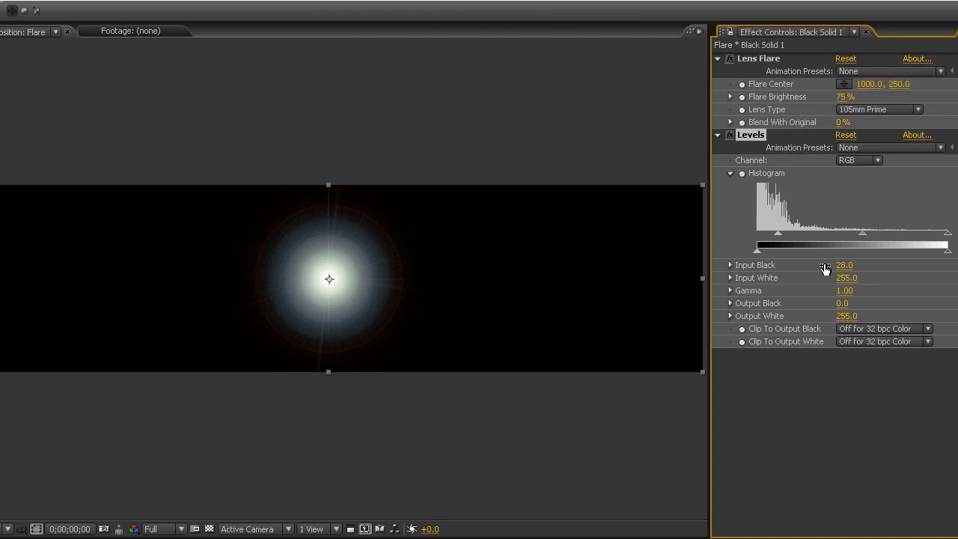
pyautogui.click(844, 264)
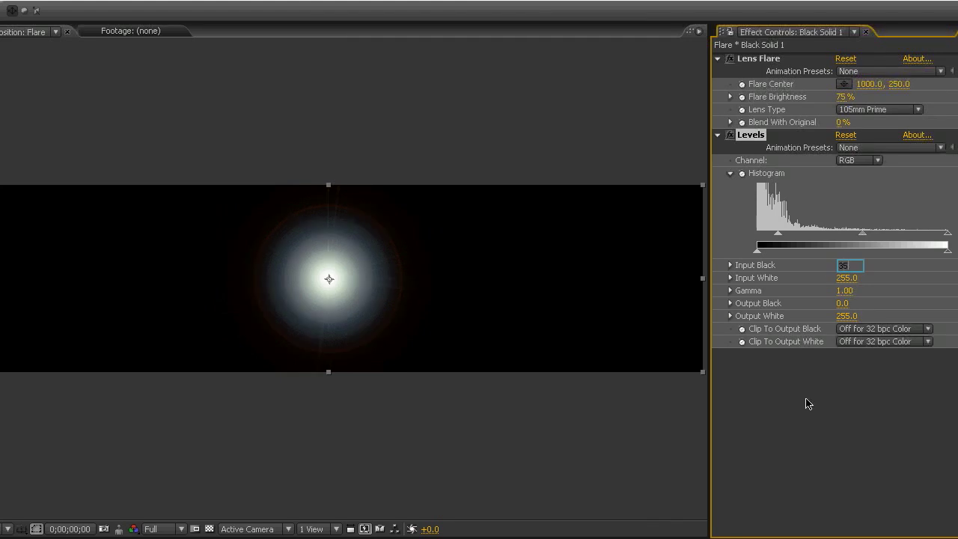
pyautogui.click(381, 450)
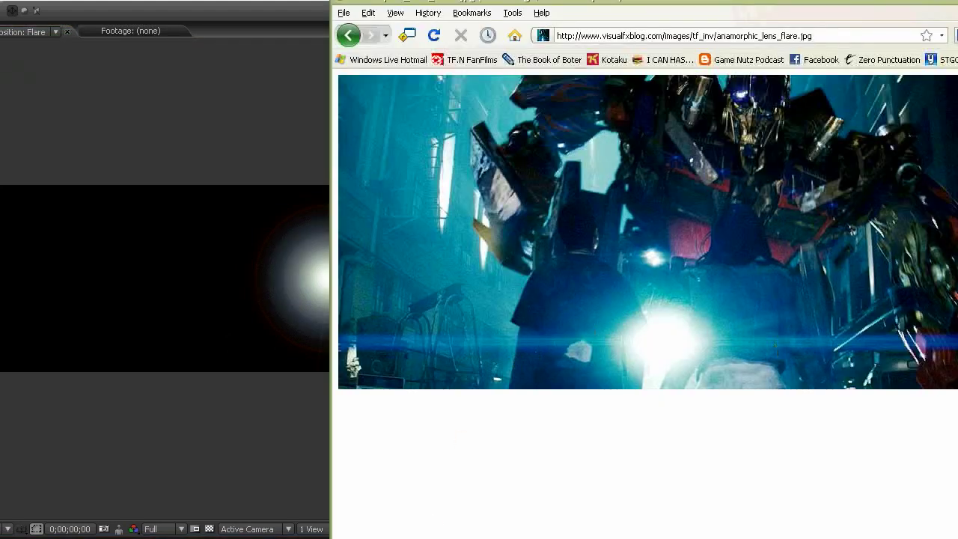
pyautogui.moveTo(144, 277)
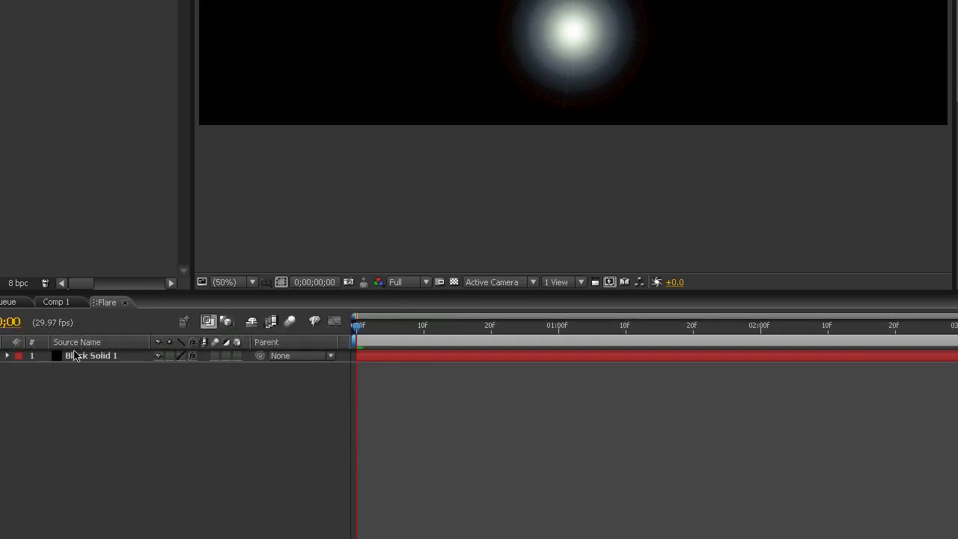
# Step: Duplicate the flare solid twice and scale the second copy to 200% wide, 50% tall
pyautogui.click(91, 356)
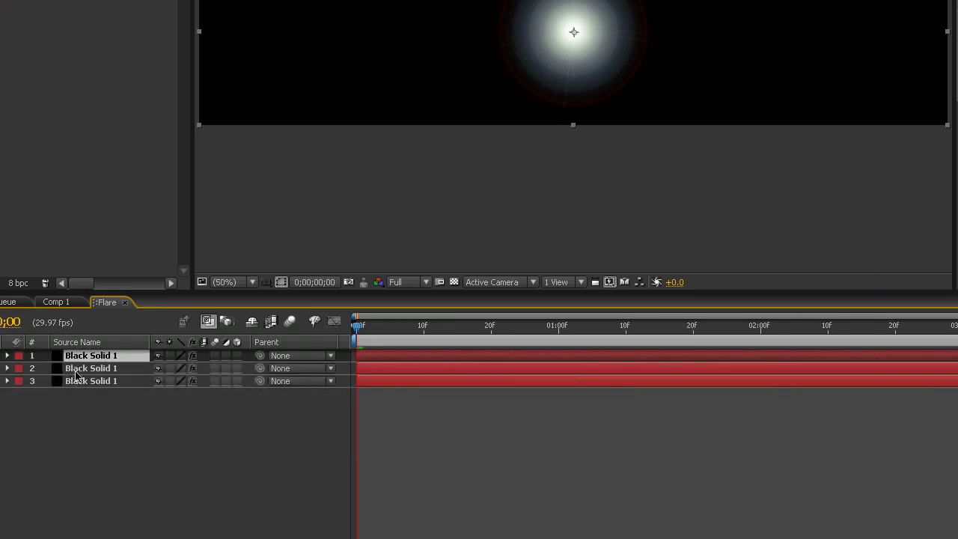
pyautogui.click(89, 368)
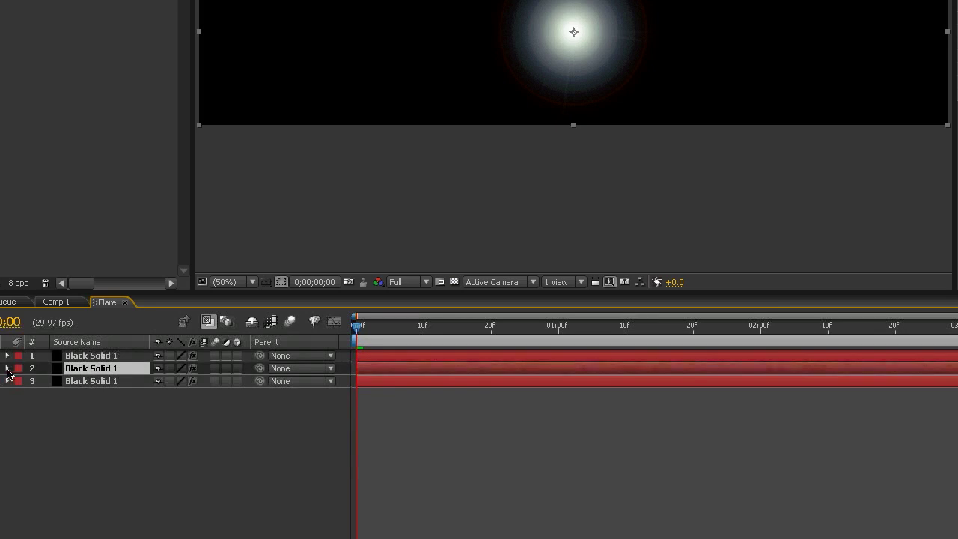
pyautogui.click(9, 368)
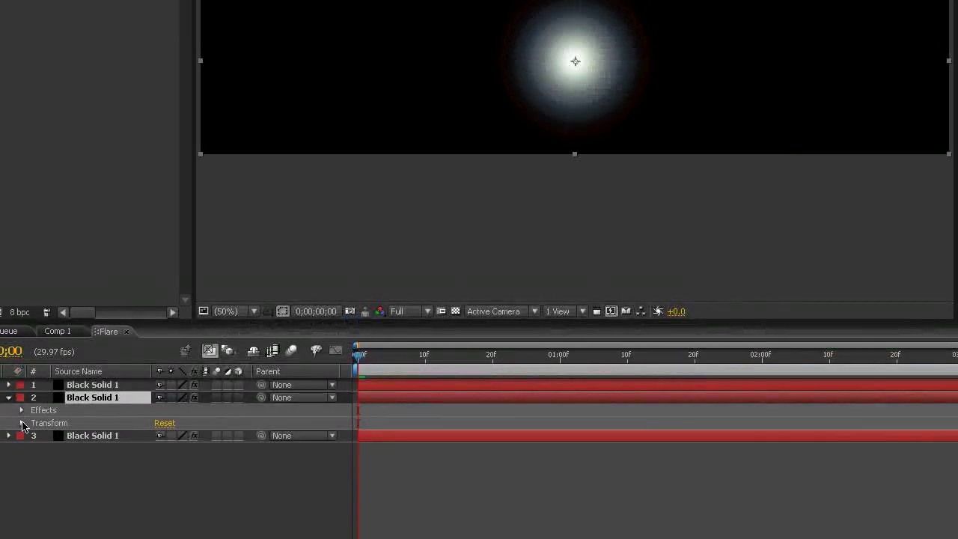
pyautogui.click(21, 422)
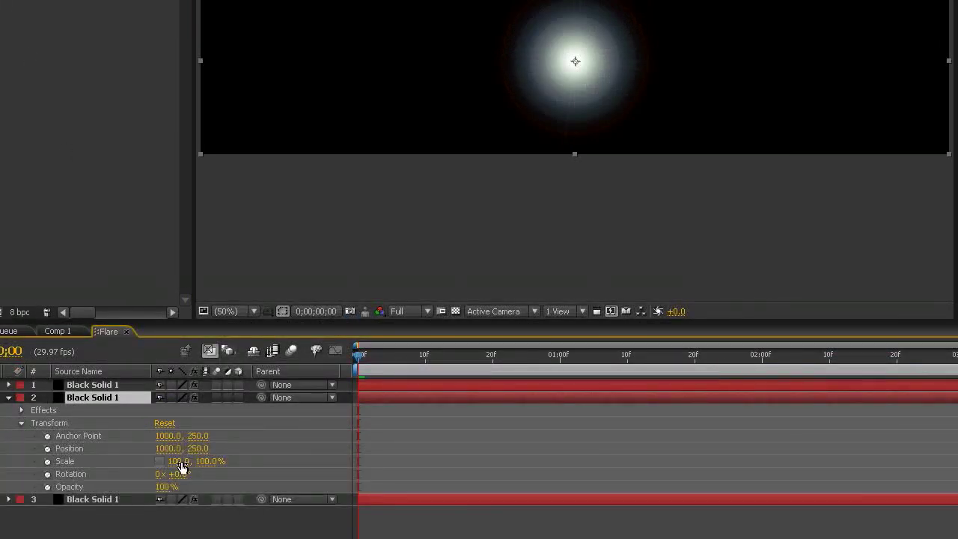
pyautogui.doubleClick(176, 461)
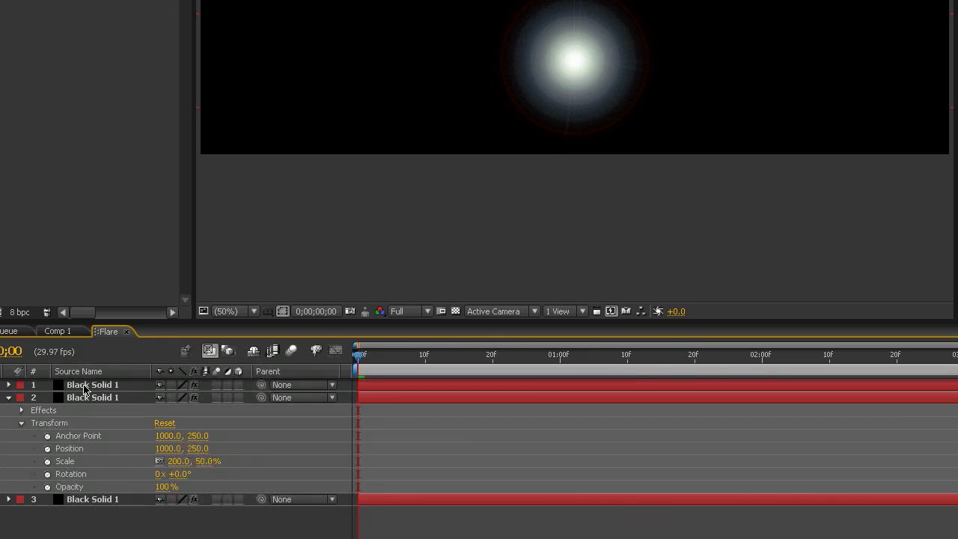
# Step: Change the second flare layer's blending mode so it merges over the others
pyautogui.rightClick(82, 385)
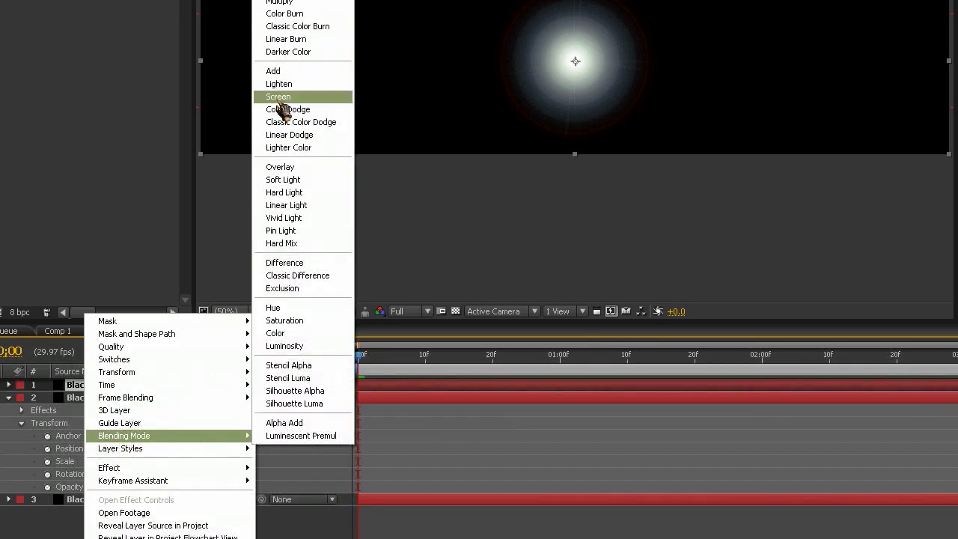
pyautogui.click(278, 95)
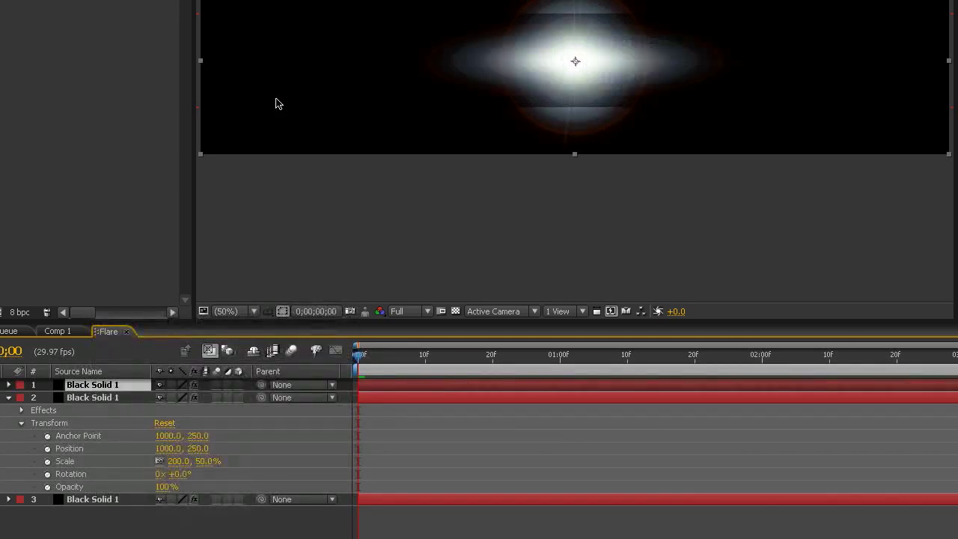
pyautogui.rightClick(93, 397)
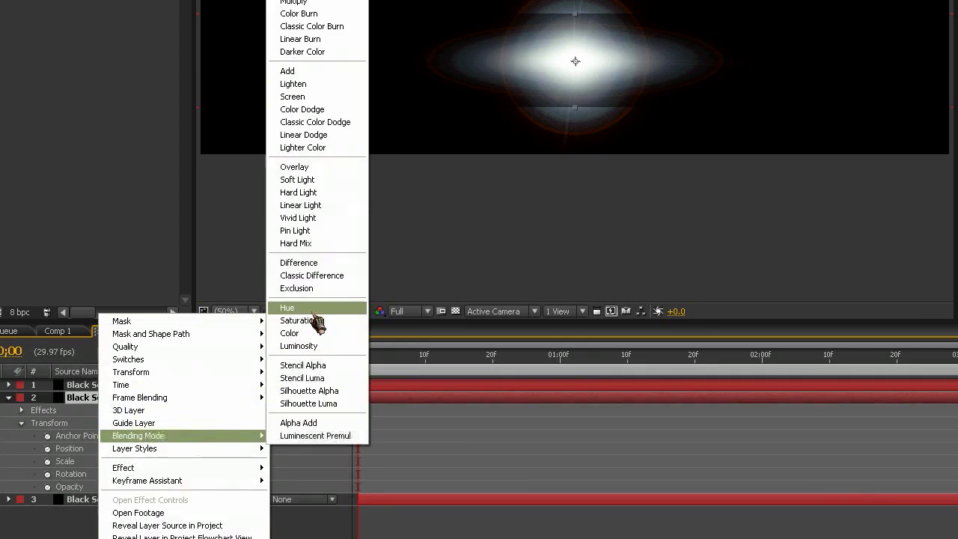
pyautogui.click(289, 307)
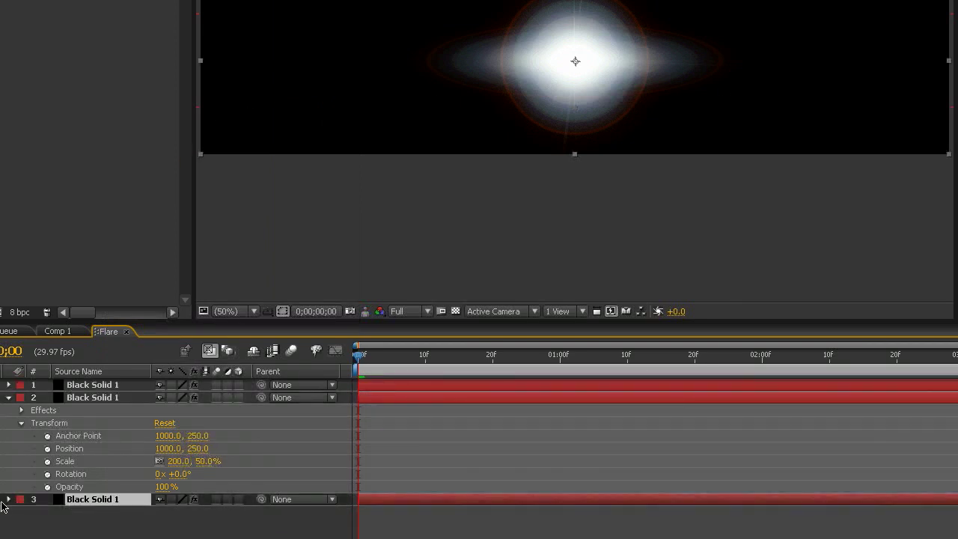
# Step: Scale the third flare layer to 500% wide and about 8% tall as a thin streak
pyautogui.click(9, 410)
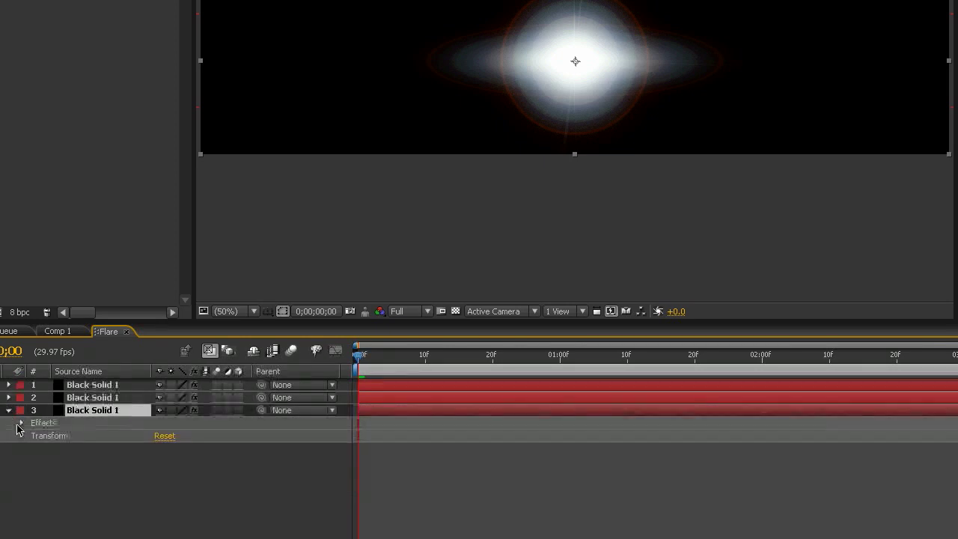
pyautogui.click(23, 435)
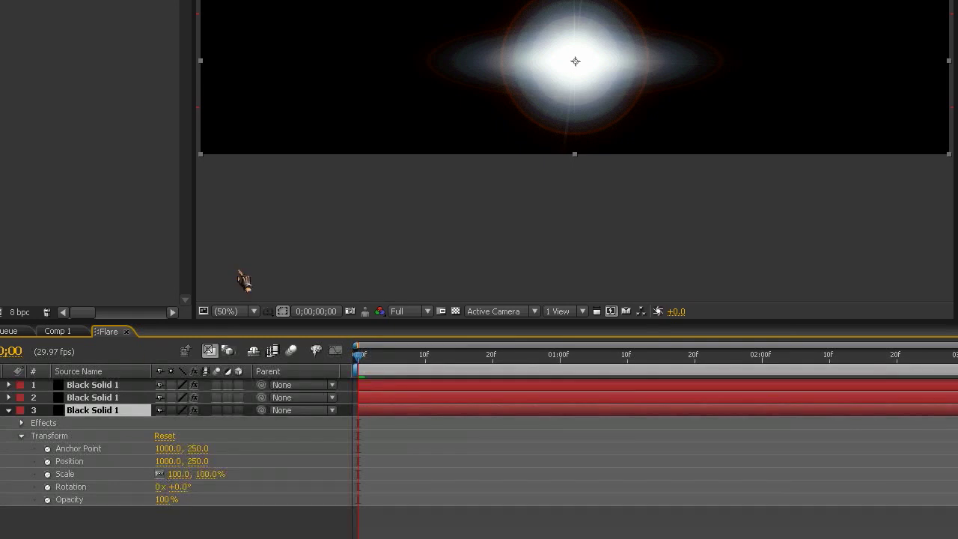
pyautogui.moveTo(694, 31)
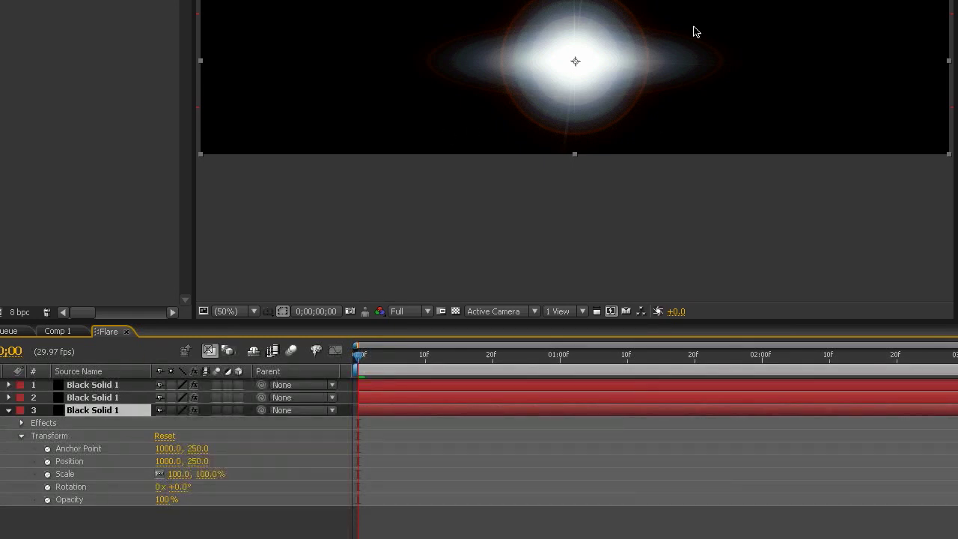
pyautogui.doubleClick(178, 472)
pyautogui.write('500')
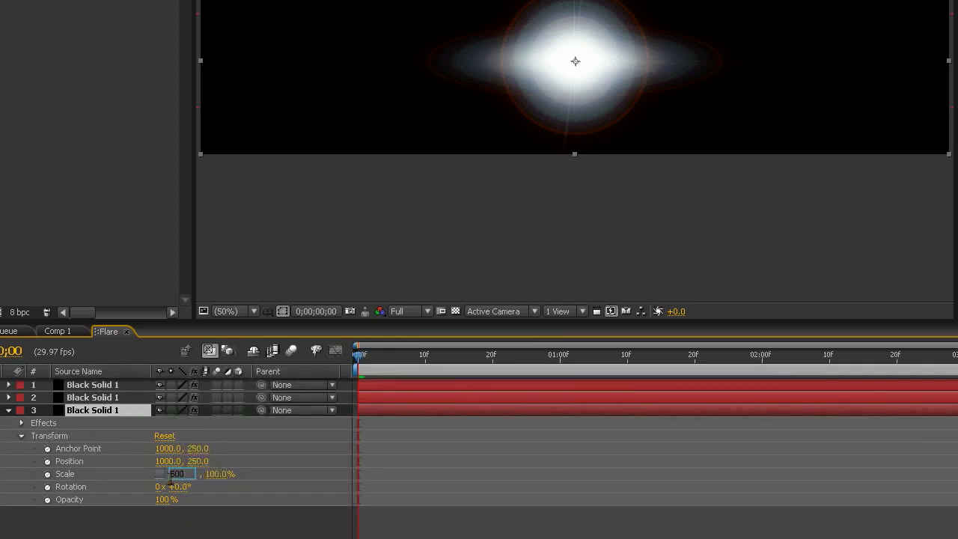
pyautogui.press('Enter')
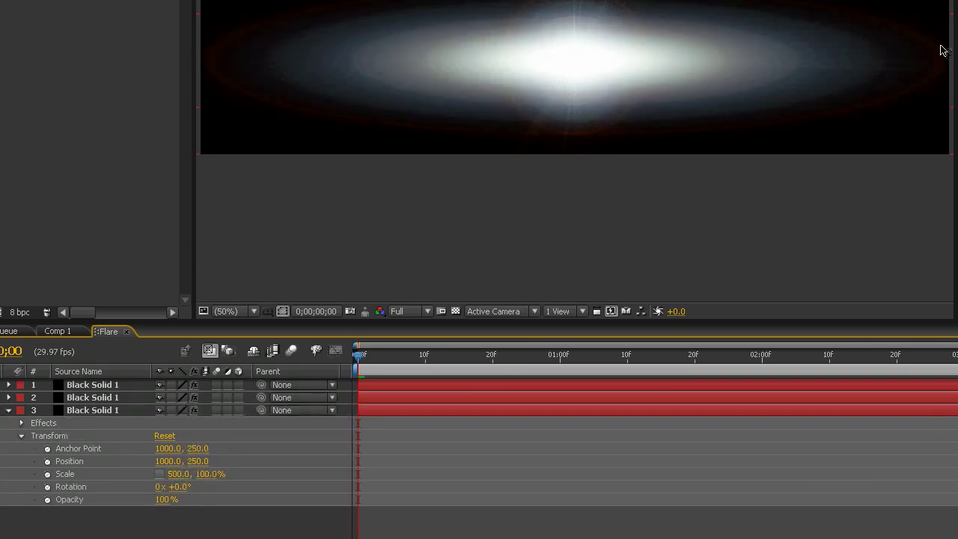
pyautogui.doubleClick(210, 473)
pyautogui.write('15')
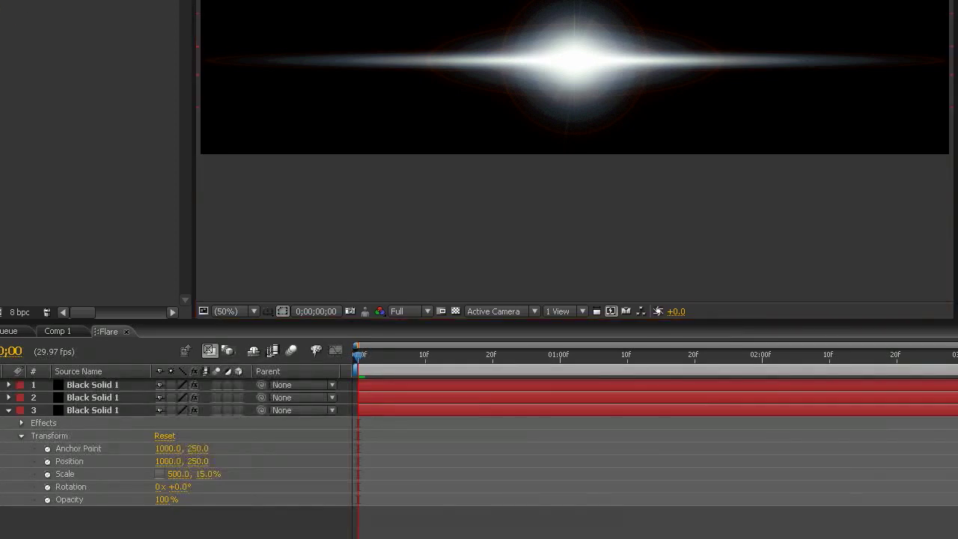
# Step: Create a new 2000×500 composition named 'Flare Color'
pyautogui.click(44, 9)
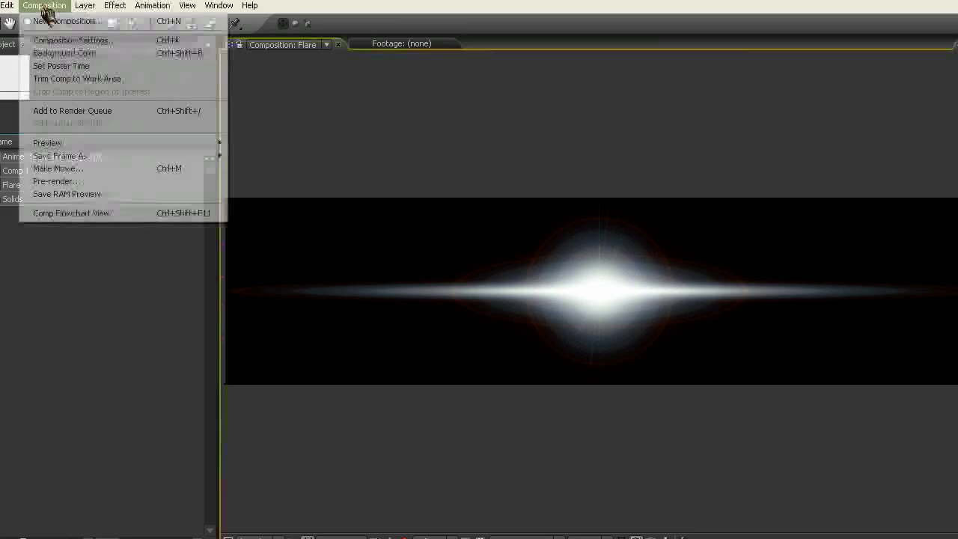
pyautogui.click(71, 41)
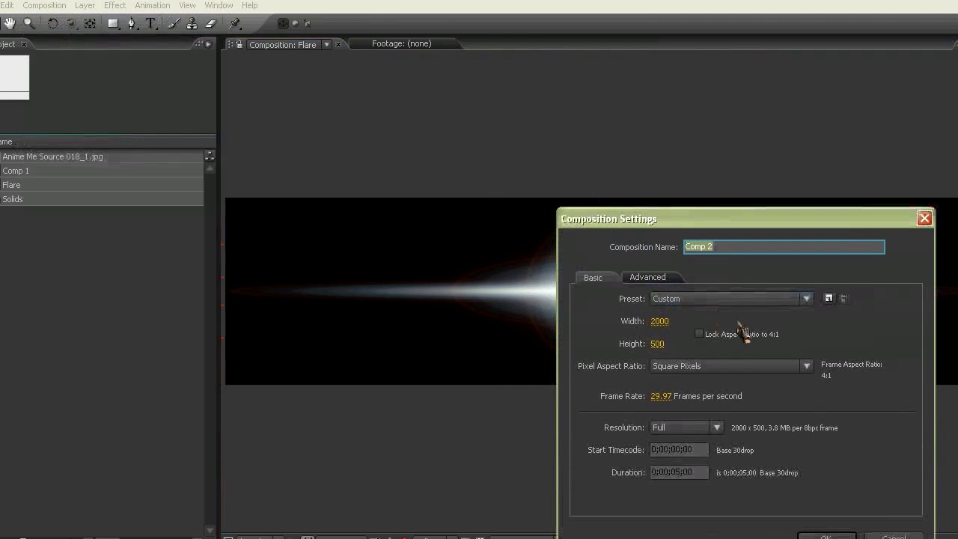
pyautogui.moveTo(706, 356)
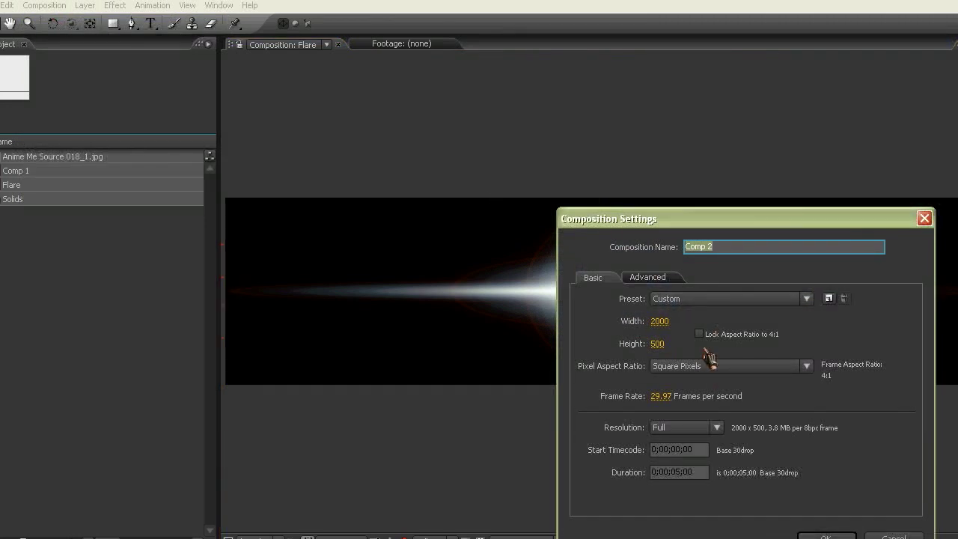
pyautogui.write('Flare Color')
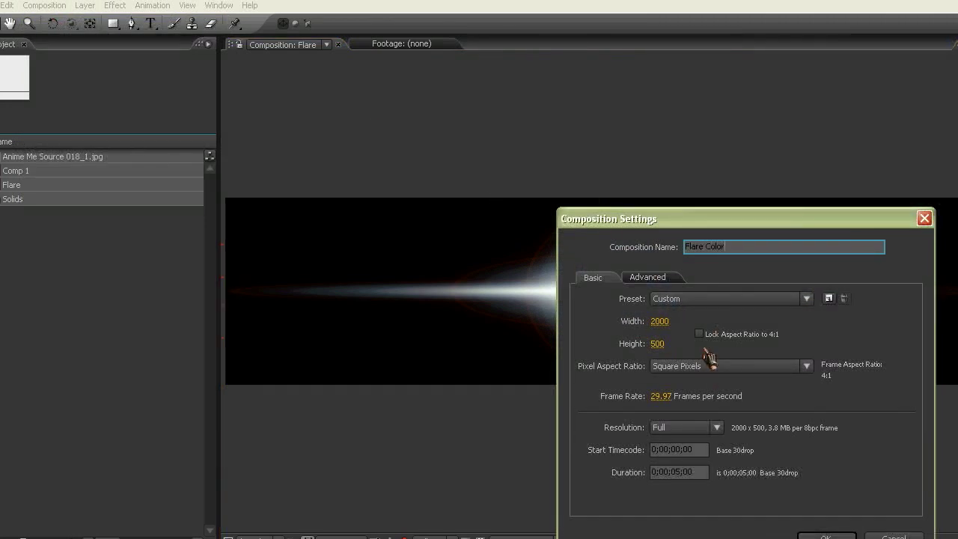
pyautogui.moveTo(718, 359)
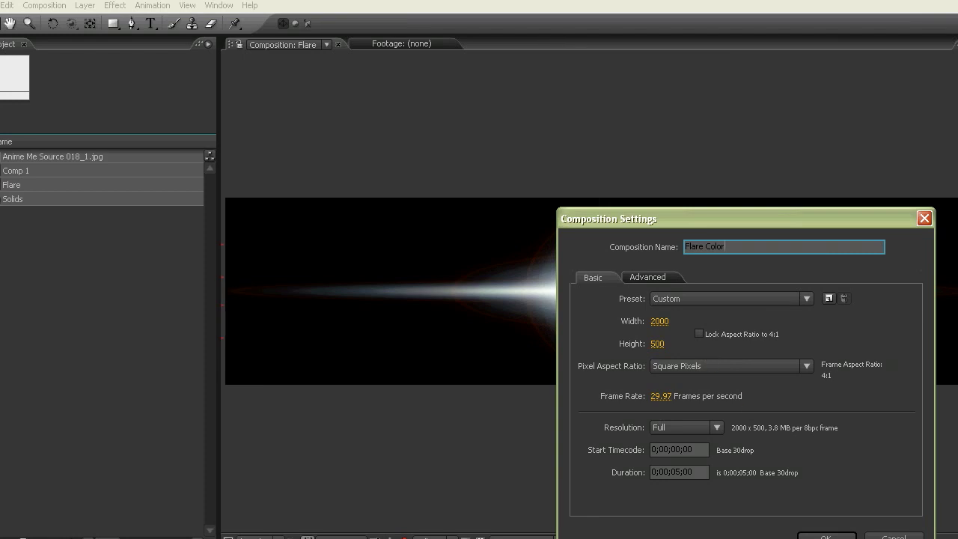
pyautogui.click(826, 533)
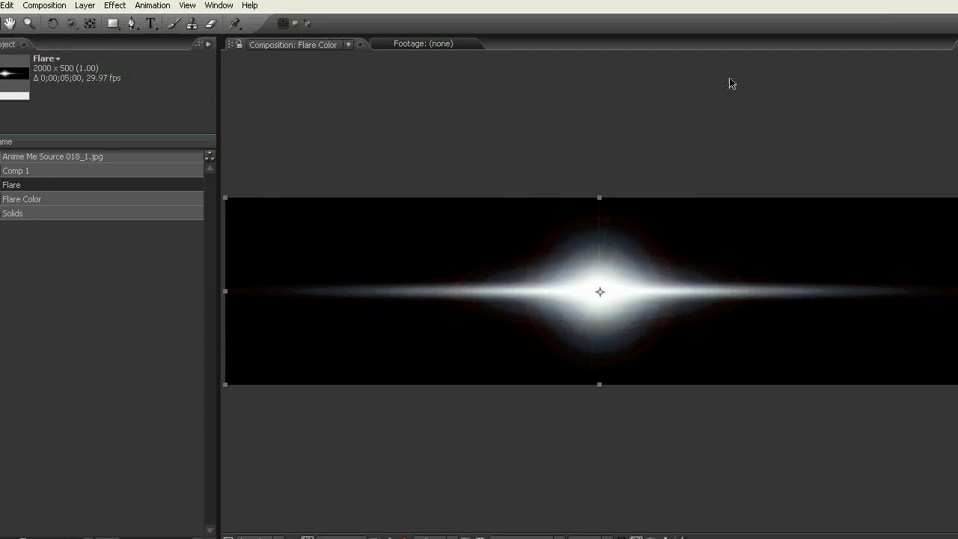
# Step: Add Color Balance pushing shadows, midtones and highlights toward blue with Preserve Luminosity on
pyautogui.click(117, 6)
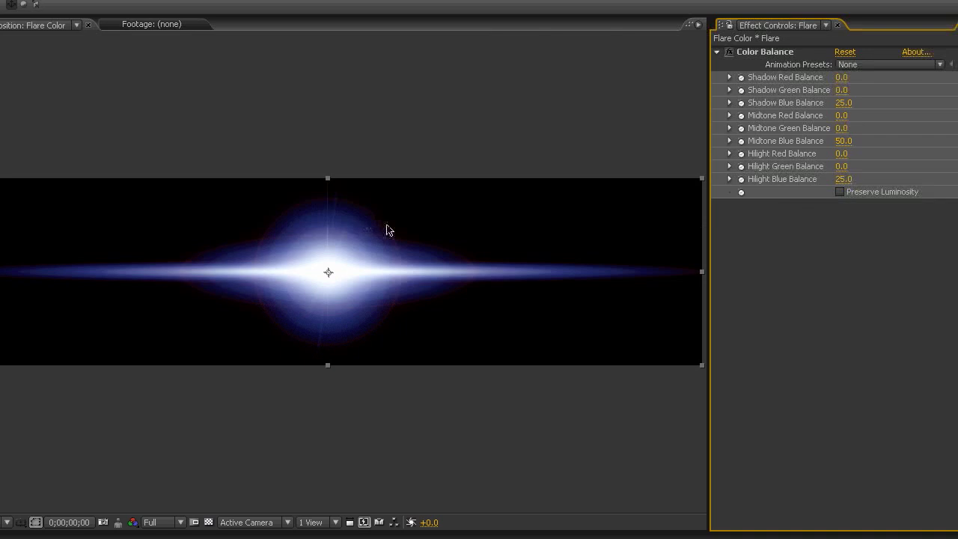
pyautogui.moveTo(685, 239)
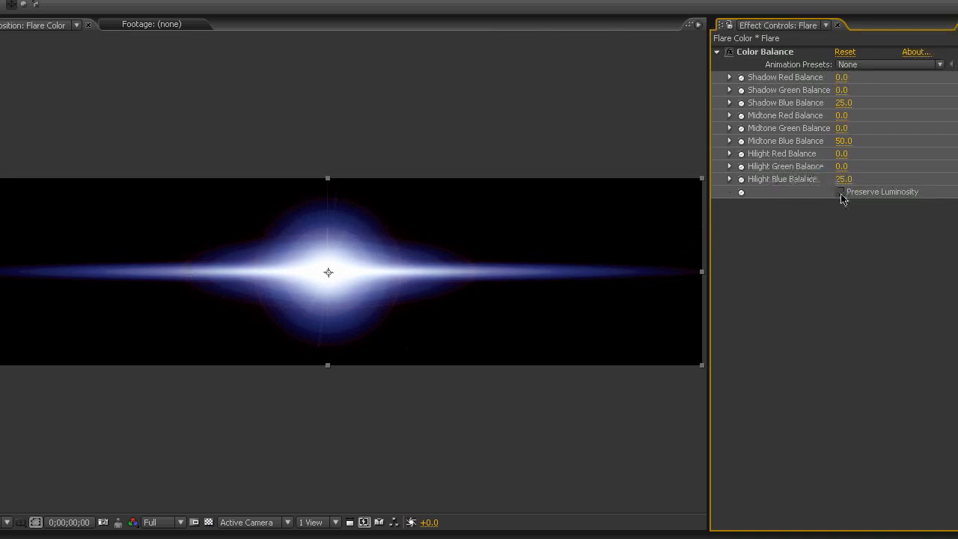
pyautogui.click(841, 191)
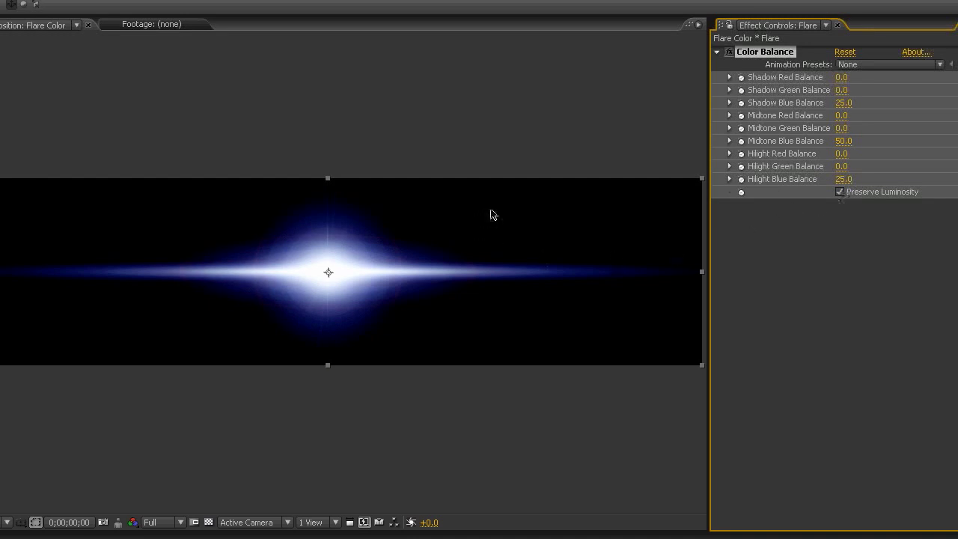
pyautogui.moveTo(289, 320)
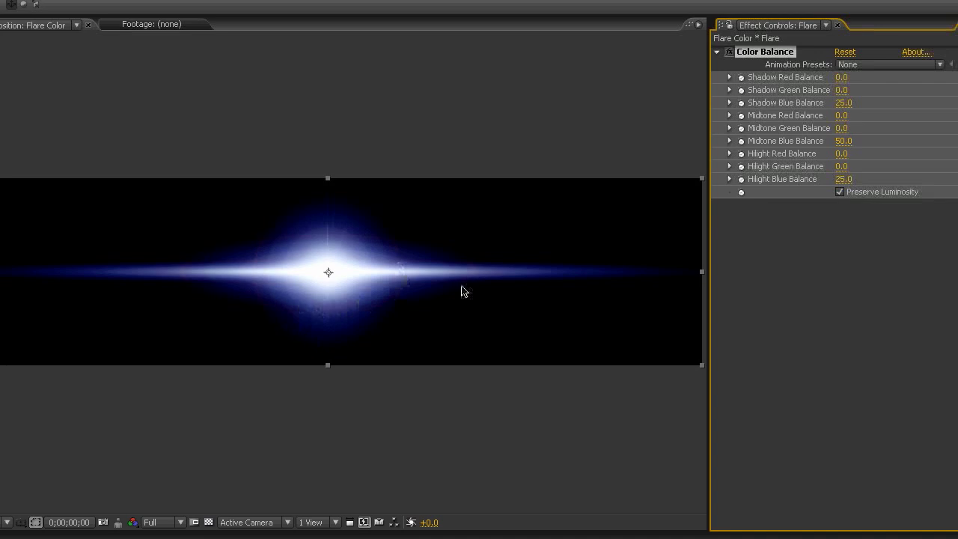
pyautogui.moveTo(353, 251)
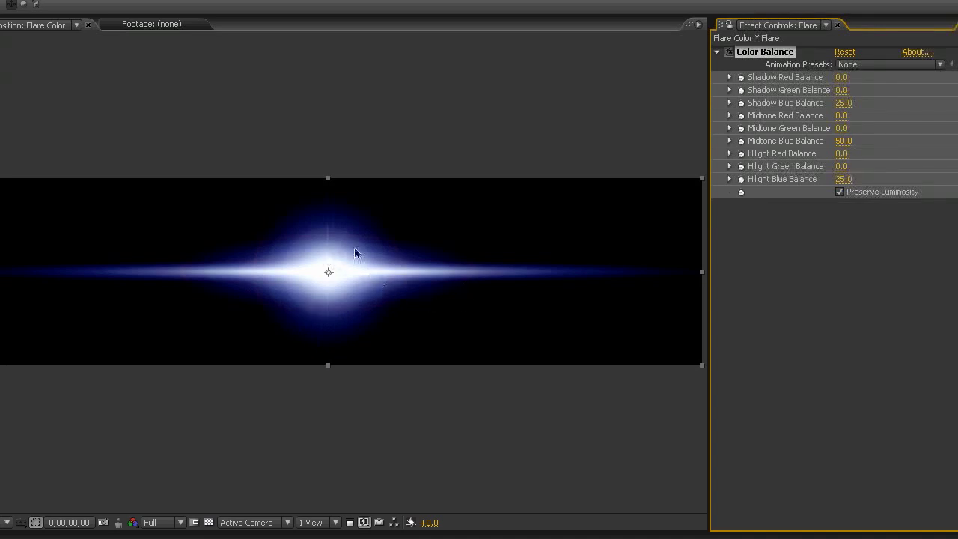
pyautogui.moveTo(335, 234)
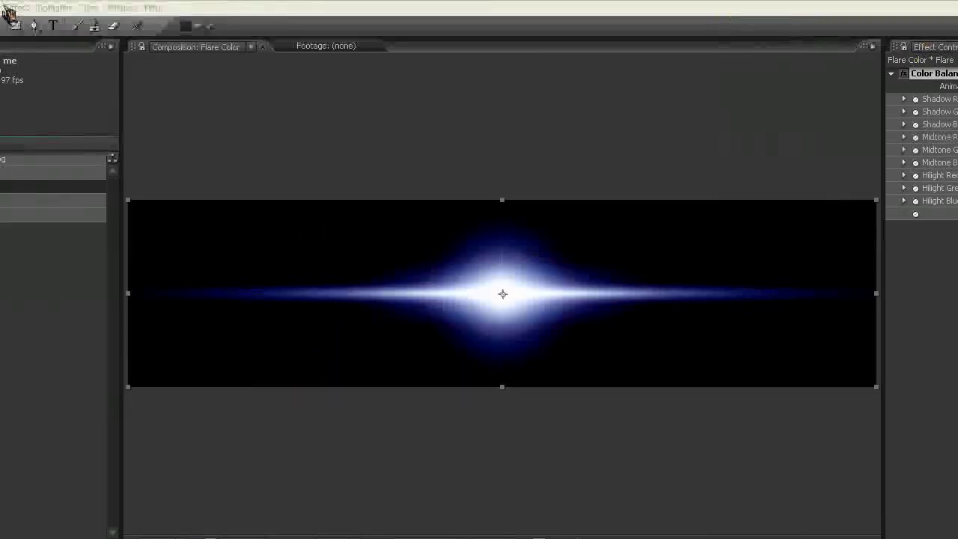
# Step: Add a Median effect, scrub its radius, then settle on 15
pyautogui.click(16, 6)
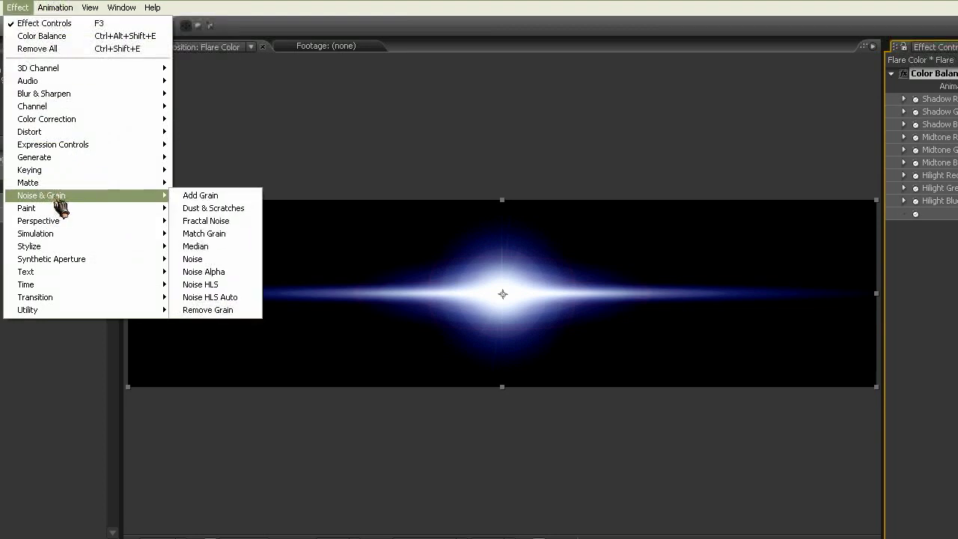
pyautogui.click(195, 245)
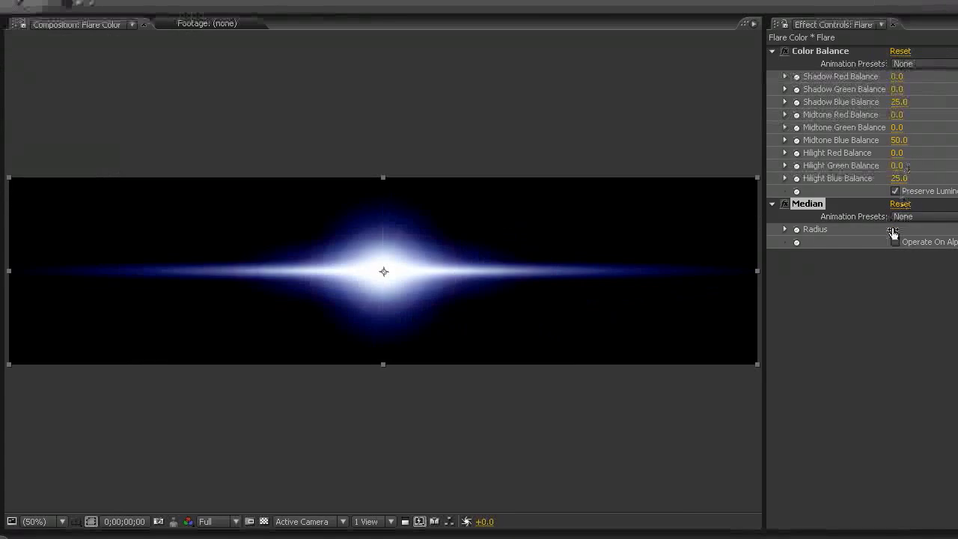
pyautogui.click(901, 229)
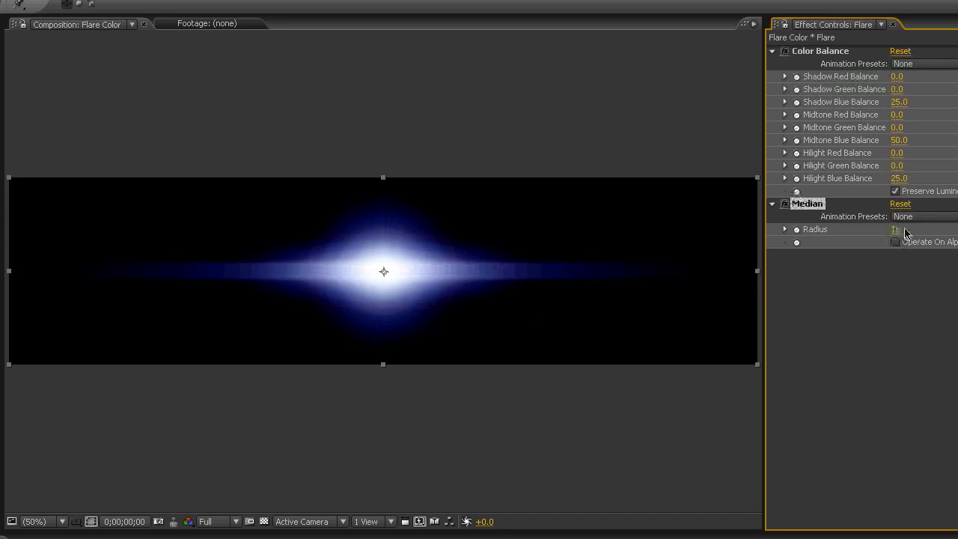
pyautogui.moveTo(895, 229); pyautogui.dragTo(905, 229)
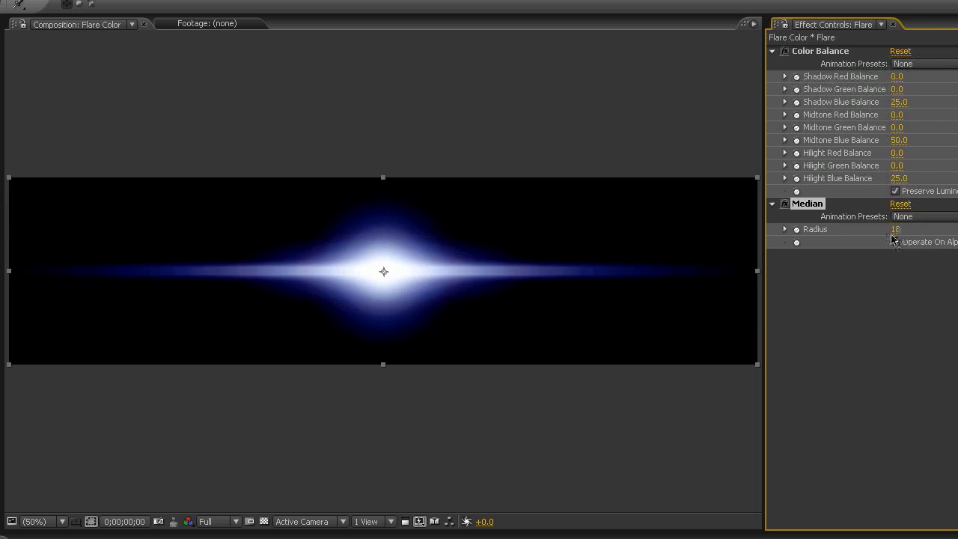
pyautogui.moveTo(895, 228); pyautogui.dragTo(913, 228)
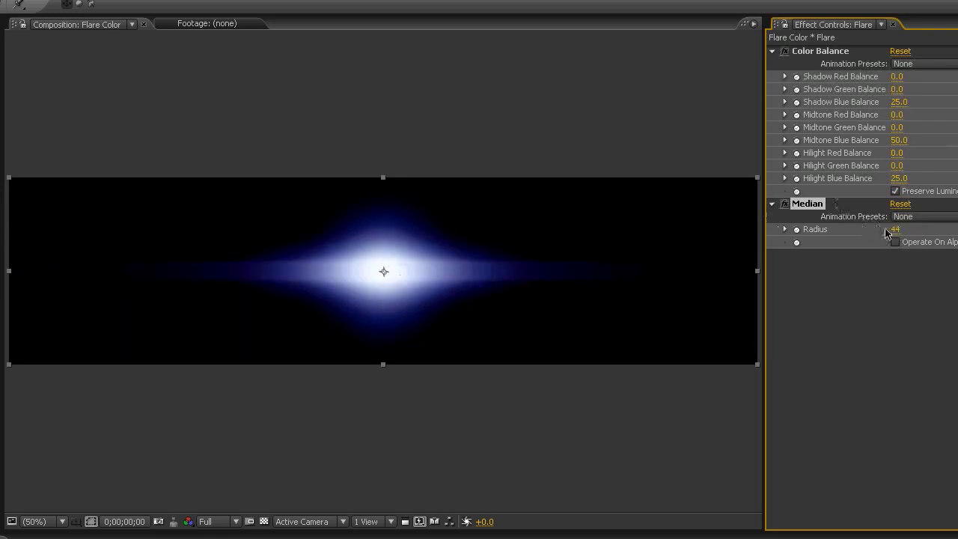
pyautogui.moveTo(895, 229); pyautogui.dragTo(868, 229)
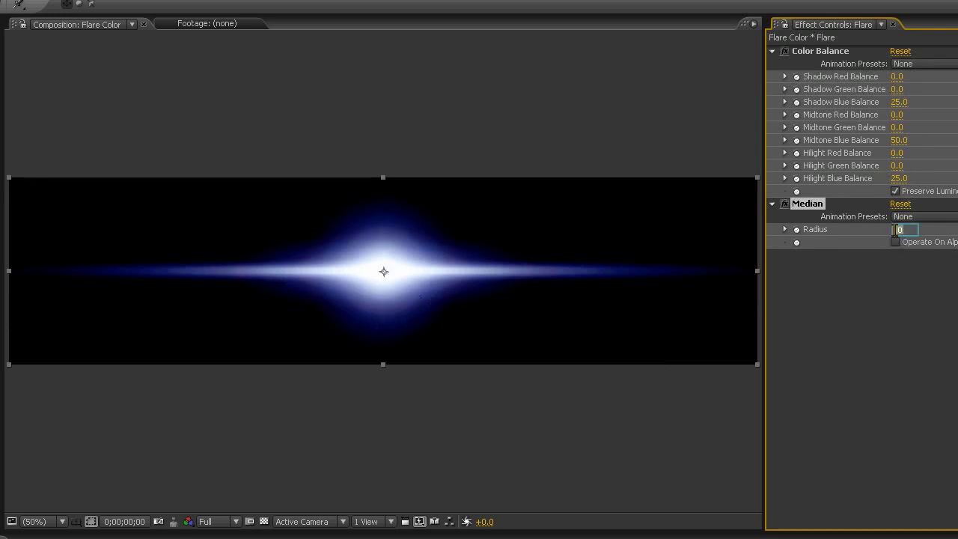
pyautogui.write('15')
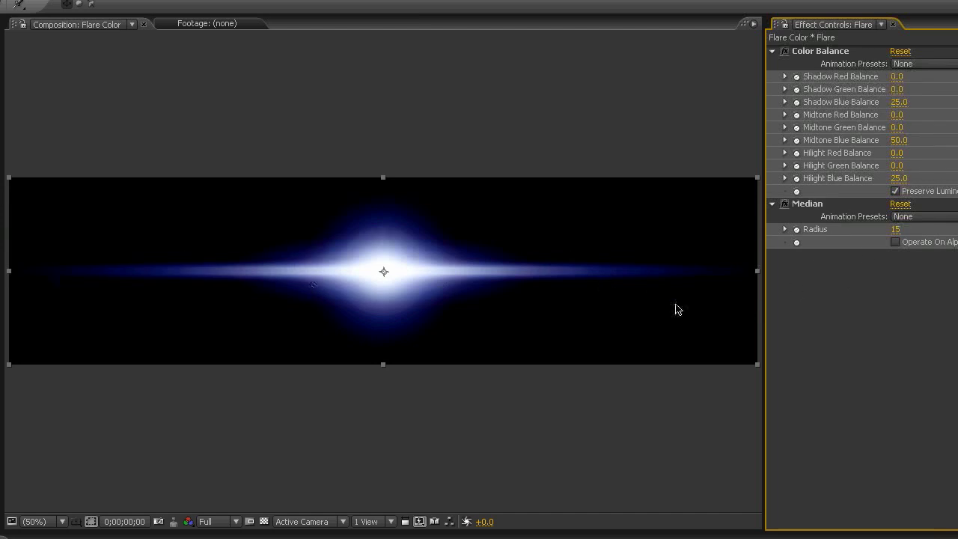
pyautogui.moveTo(473, 272)
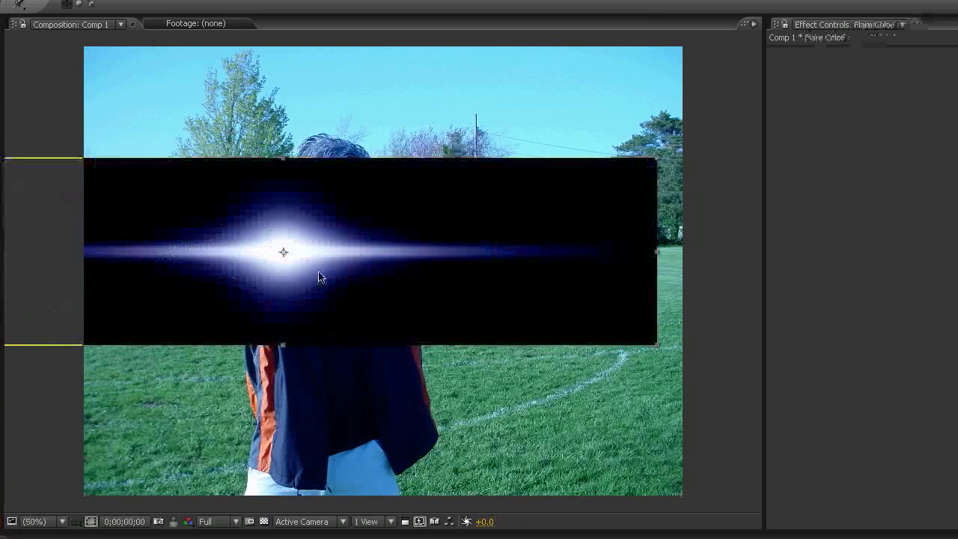
# Step: Set the flare layer's blending mode to Add so only its light shows over the photo
pyautogui.rightClick(321, 277)
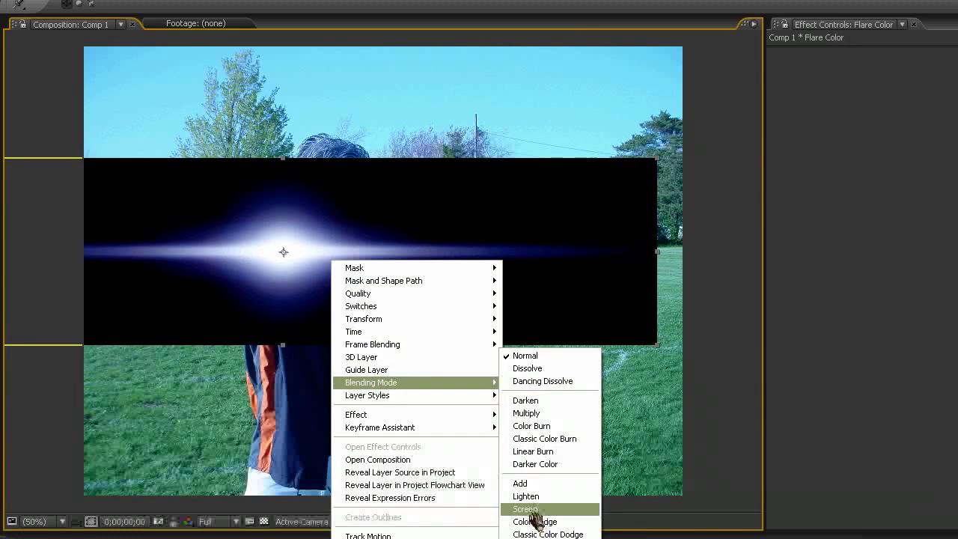
pyautogui.click(525, 508)
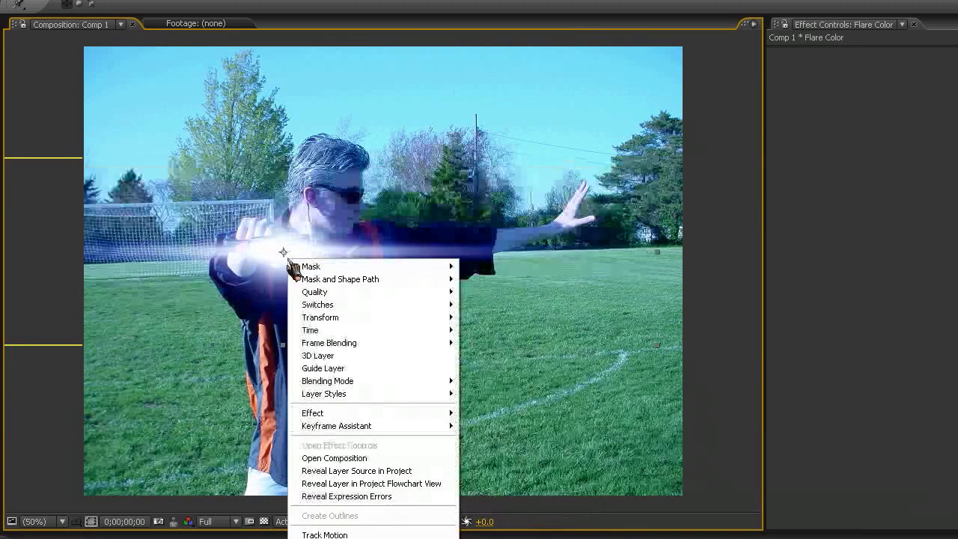
pyautogui.moveTo(326, 381)
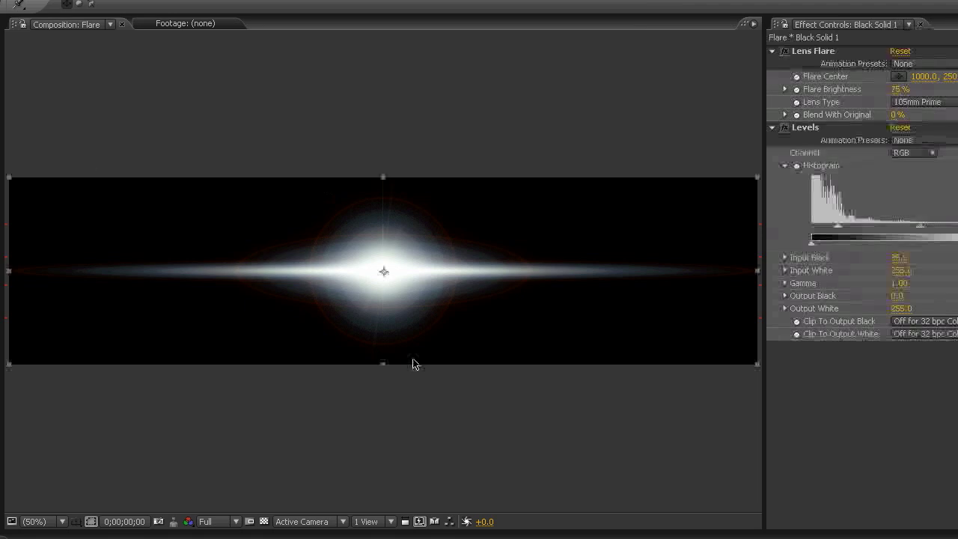
# Step: Set Lens Flare Brightness to 50% and Levels Input Black to 5.0 in the Flare comp
pyautogui.click(900, 89)
pyautogui.write('50')
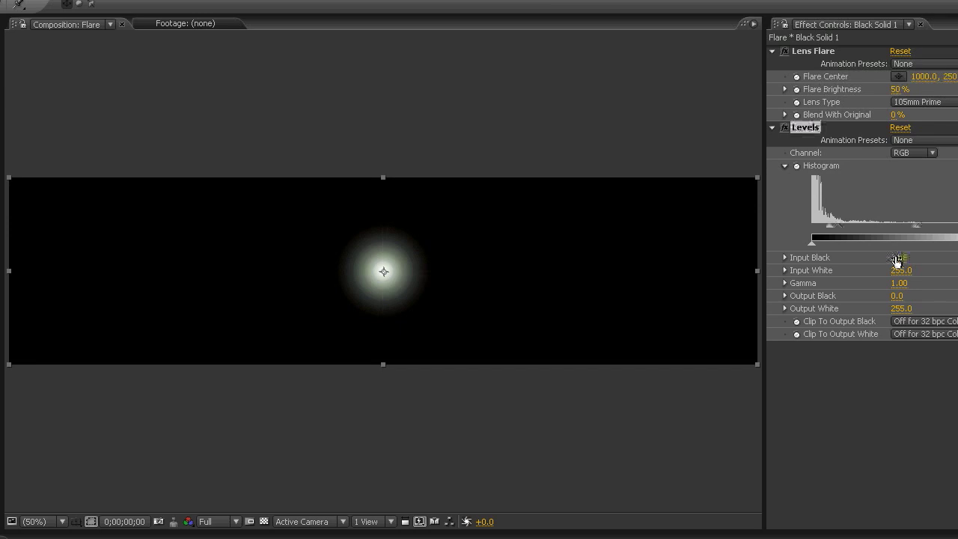
pyautogui.moveTo(898, 257); pyautogui.dragTo(890, 257)
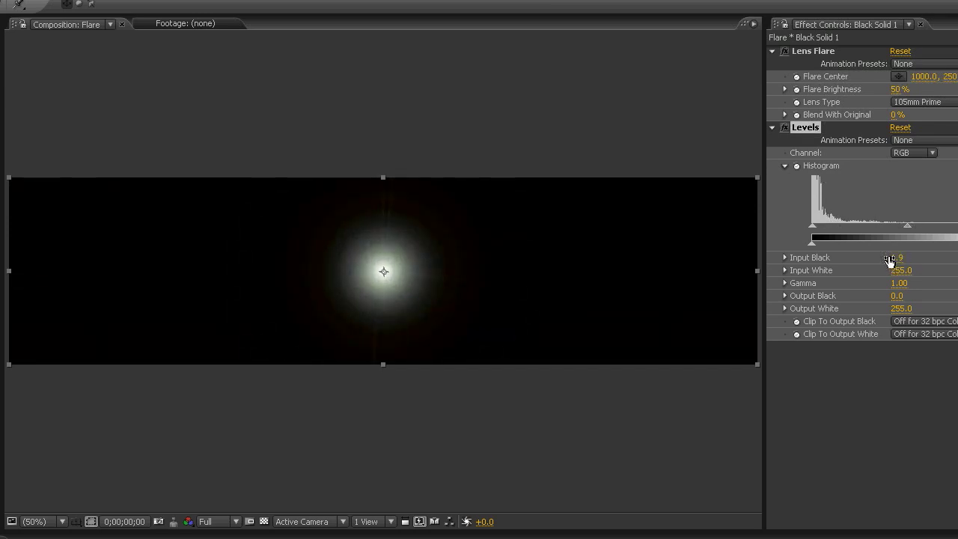
pyautogui.click(898, 258)
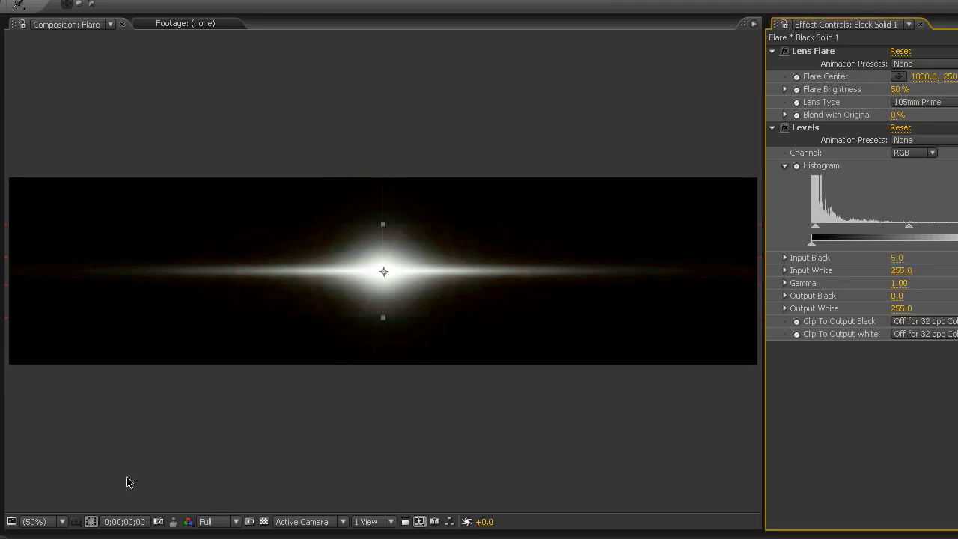
pyautogui.click(897, 258)
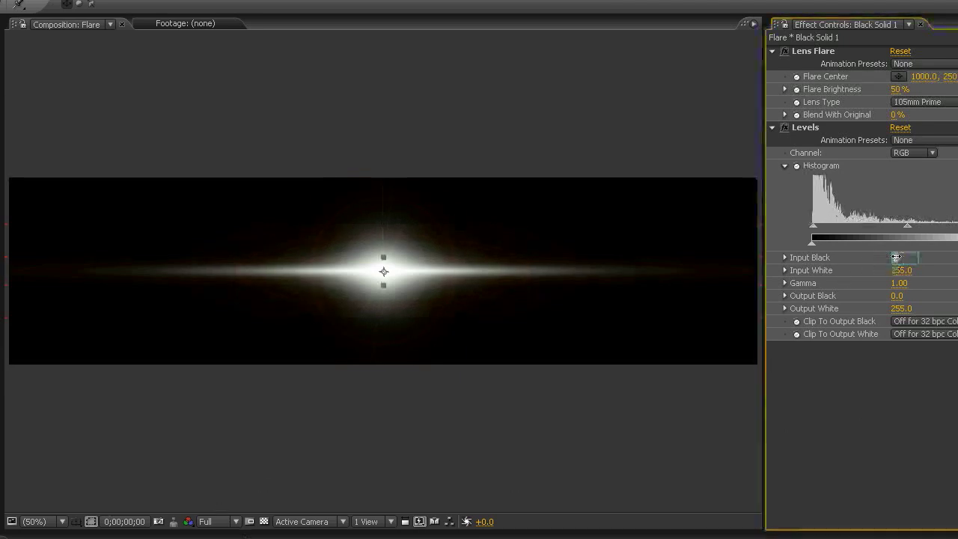
pyautogui.moveTo(814, 240); pyautogui.dragTo(814, 239)
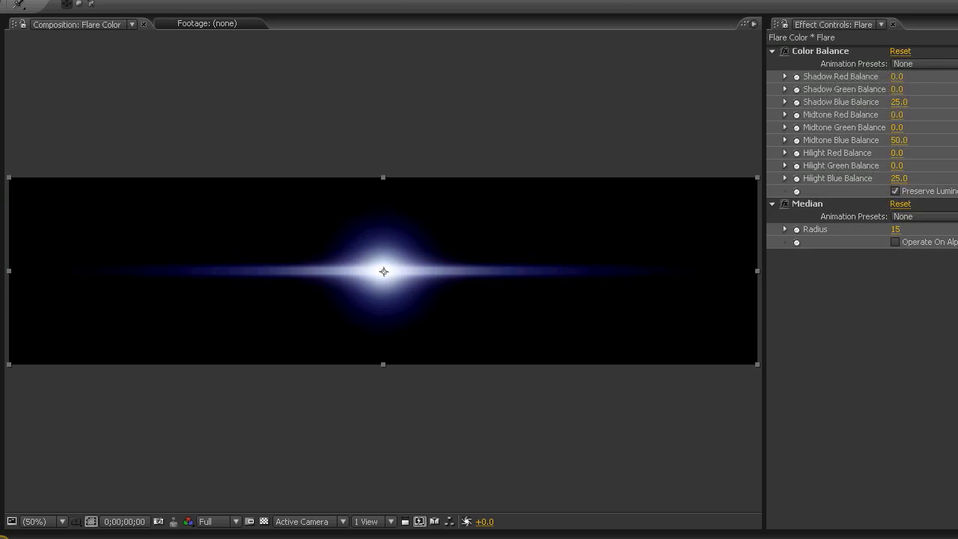
# Step: Switch back to Comp 1 to view the toned-down blue flare over the field photo
pyautogui.click(78, 24)
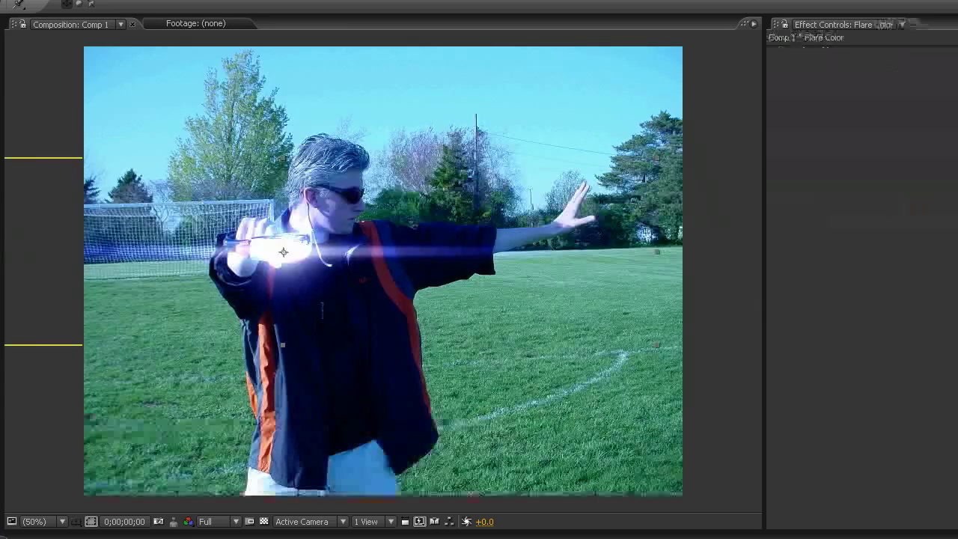